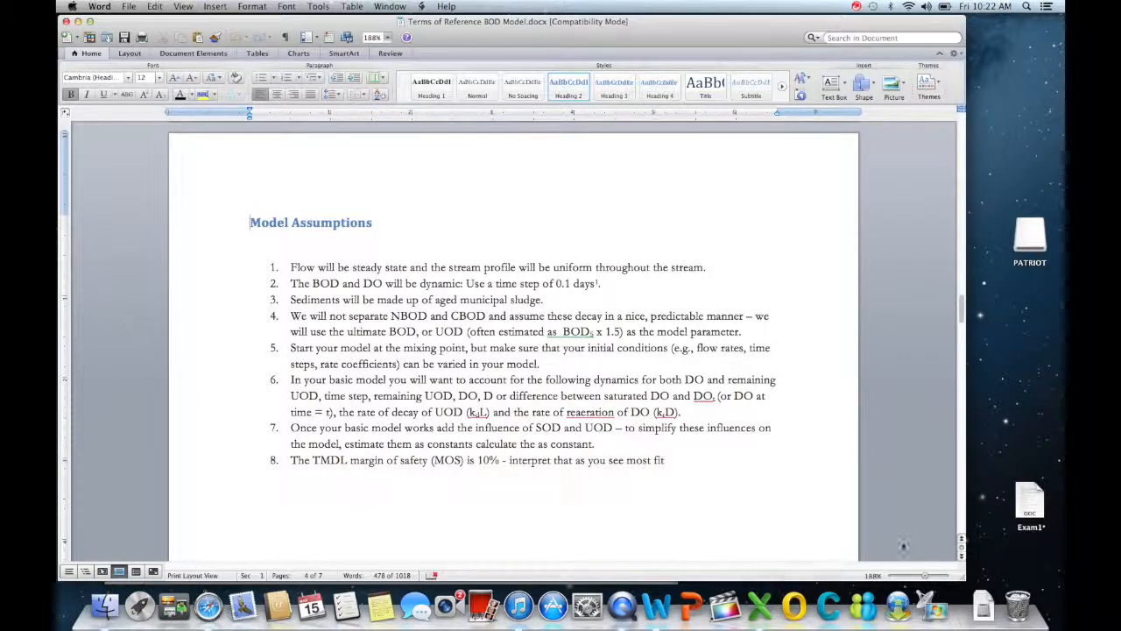
Scroll the Terms of Reference from Model Assumptions down to the Data to Be Used tables
scroll(down, 3)
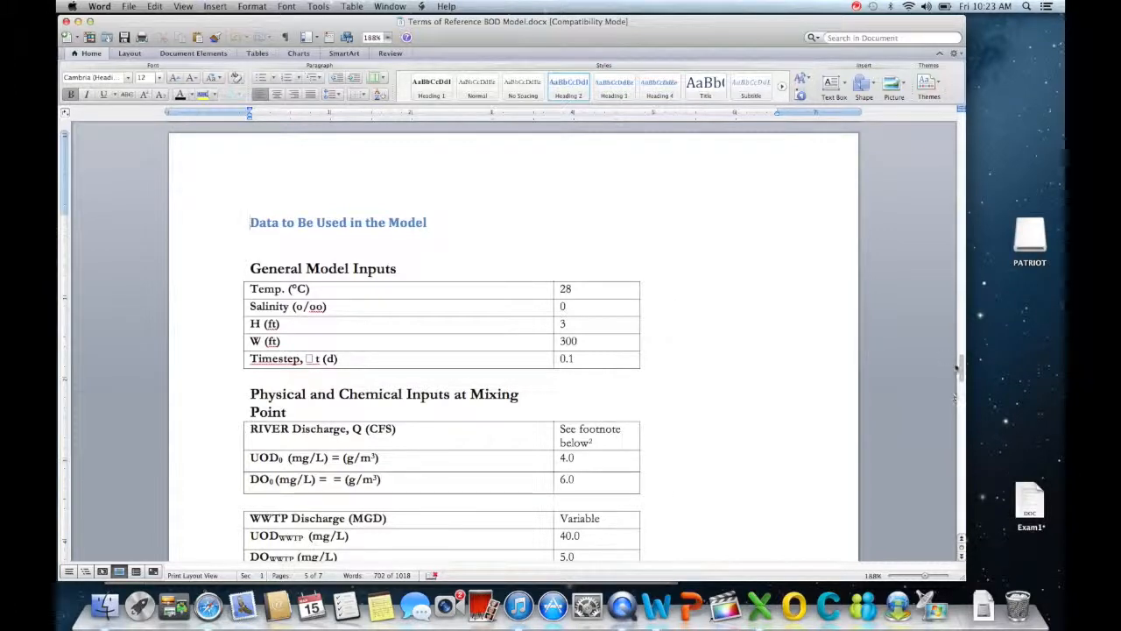
scroll(down, 3)
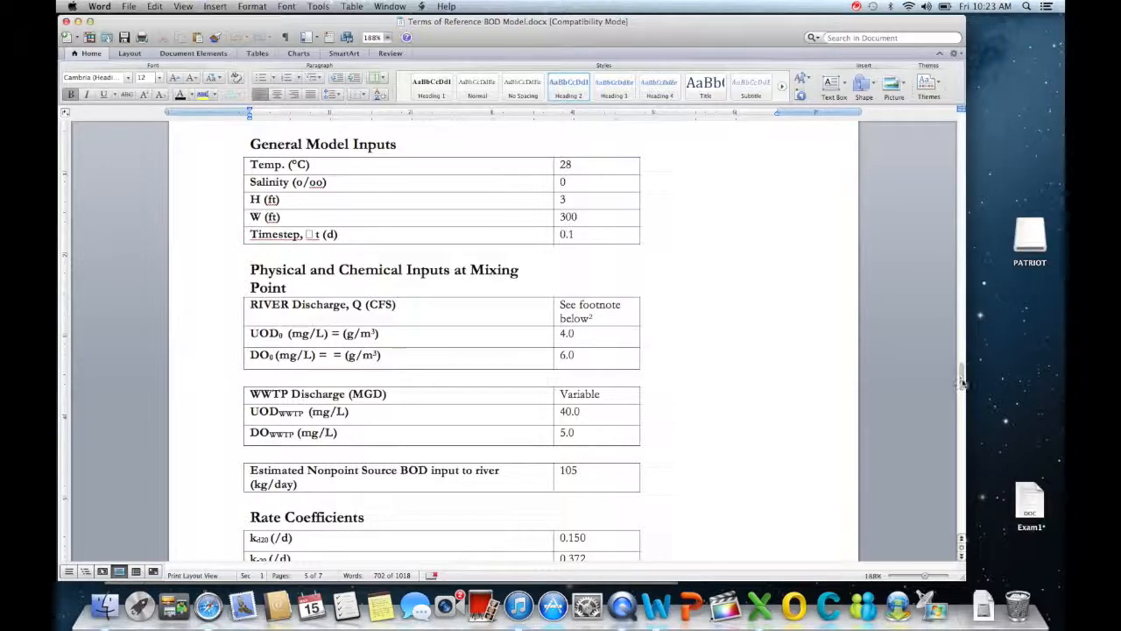
scroll(down, 3)
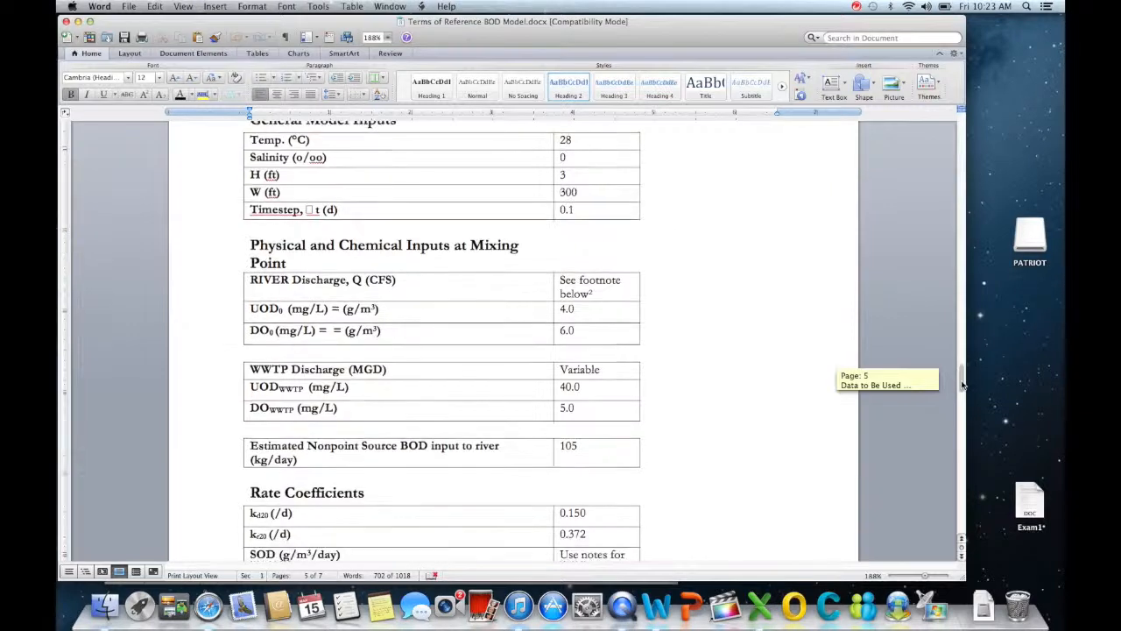
scroll(down, 3)
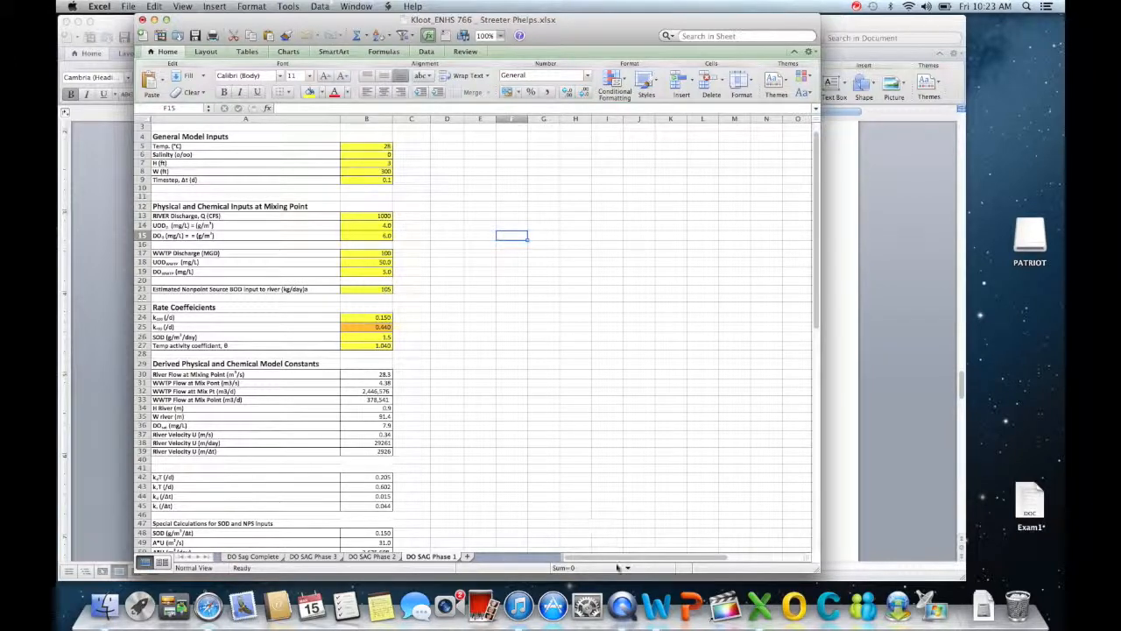
mouse_move(495, 574)
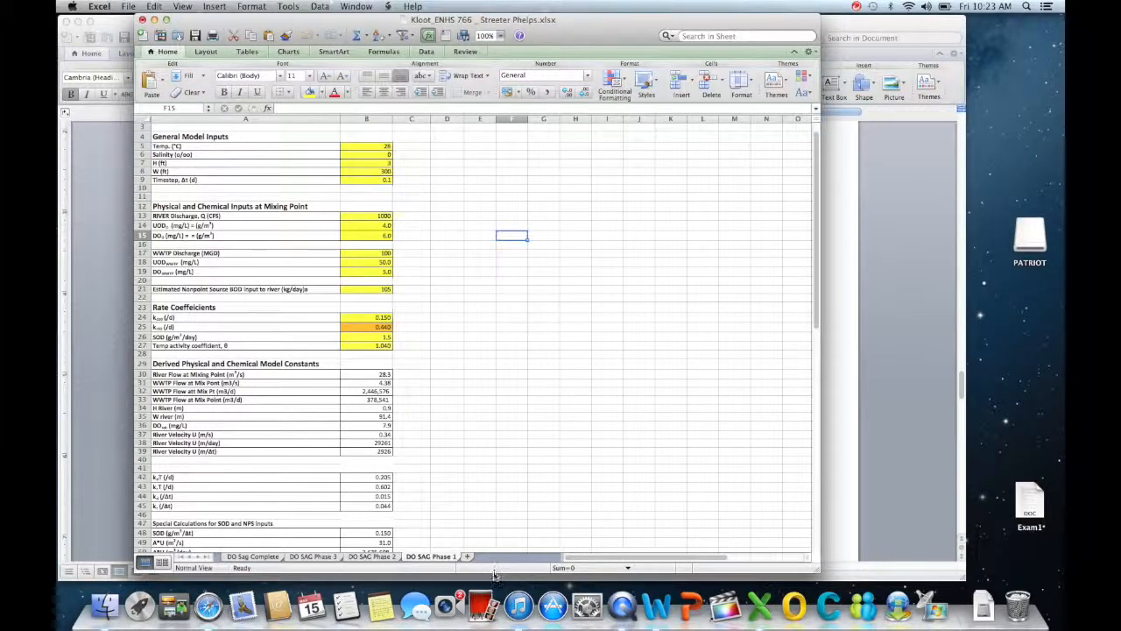
mouse_move(446, 203)
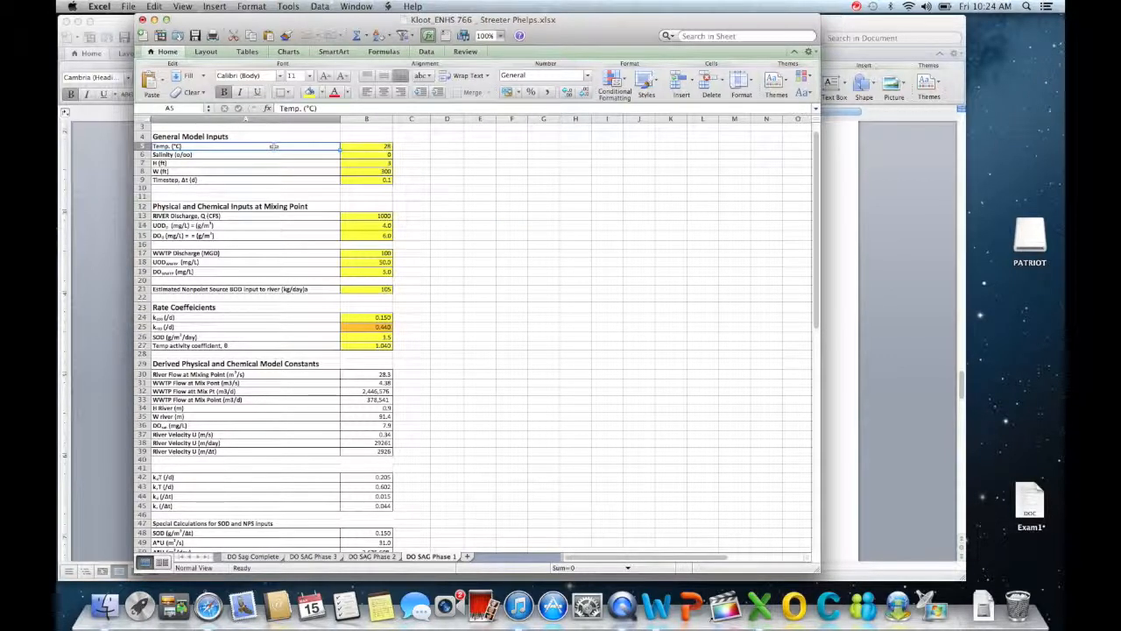
click(366, 154)
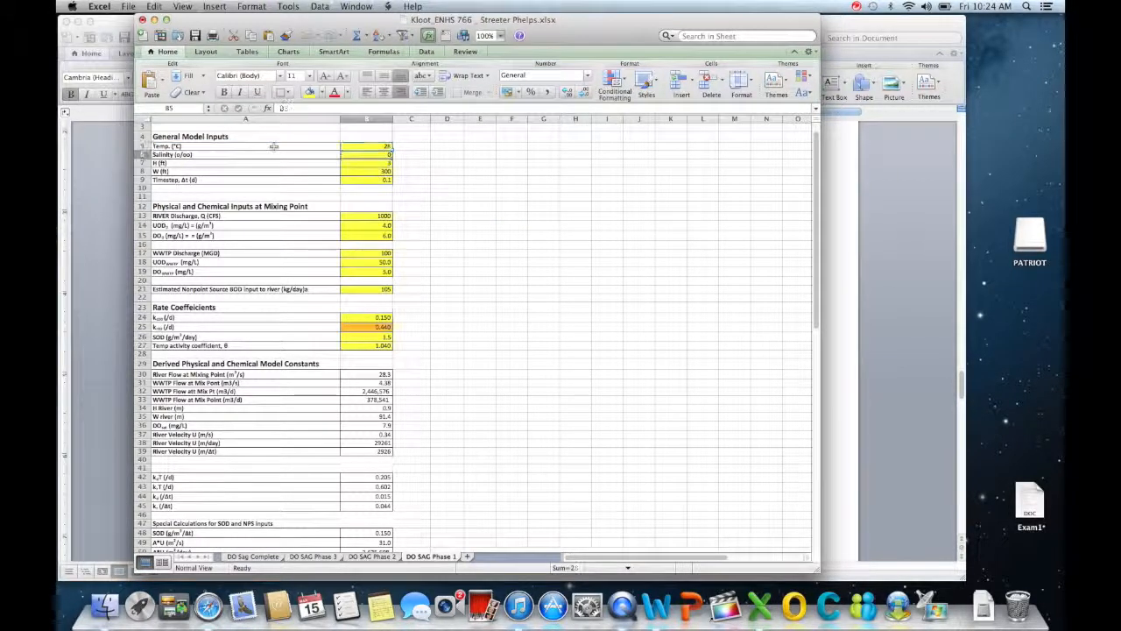
click(366, 163)
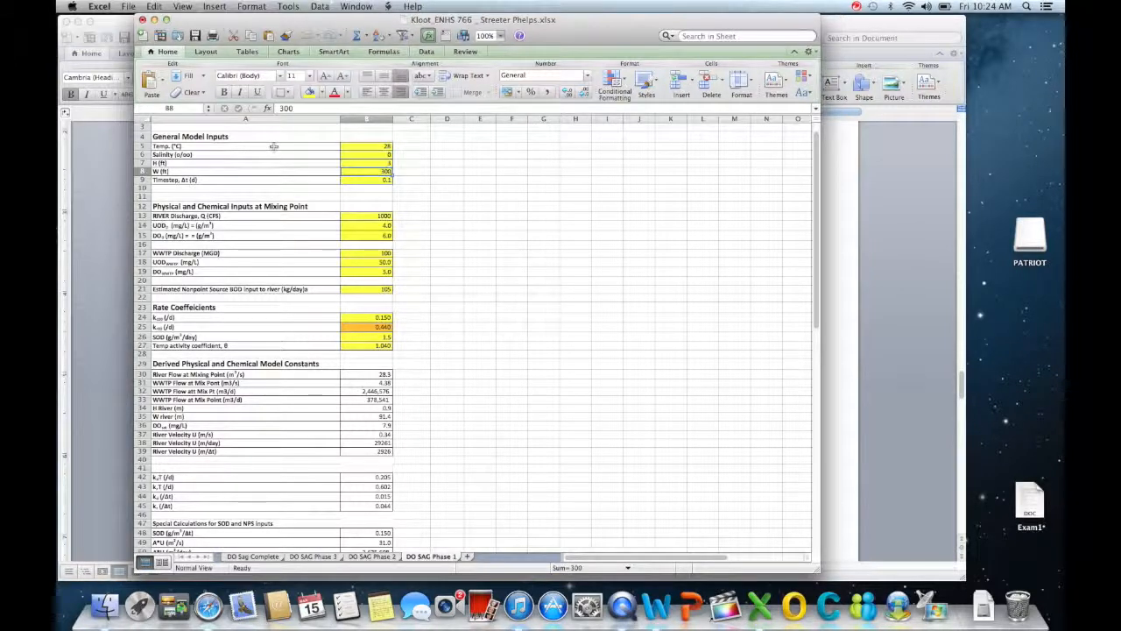
click(367, 180)
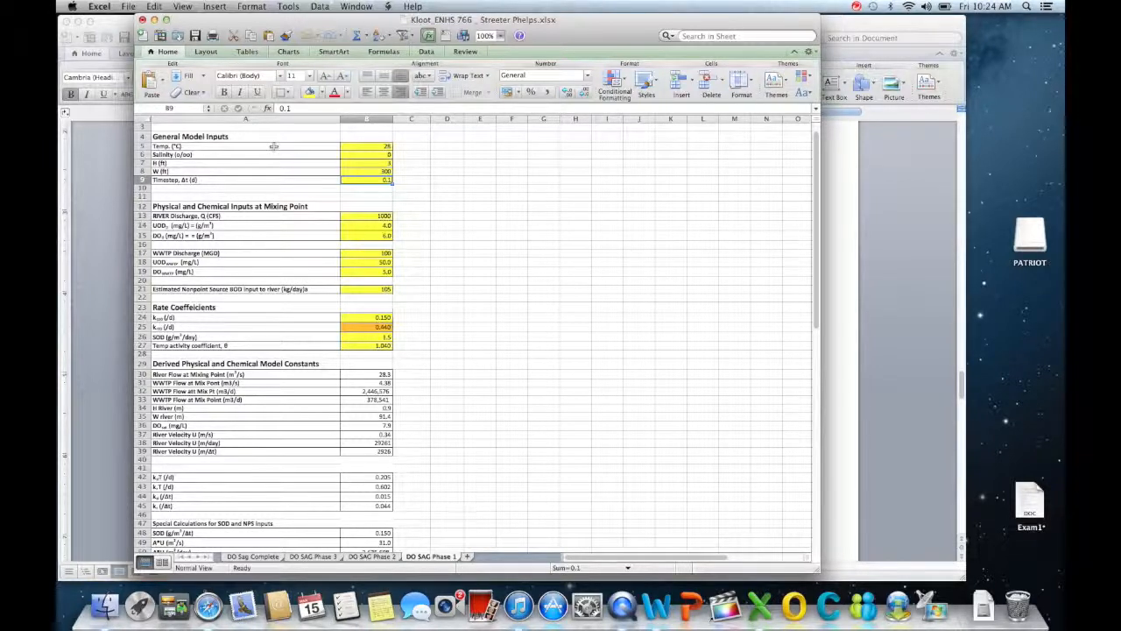
click(366, 215)
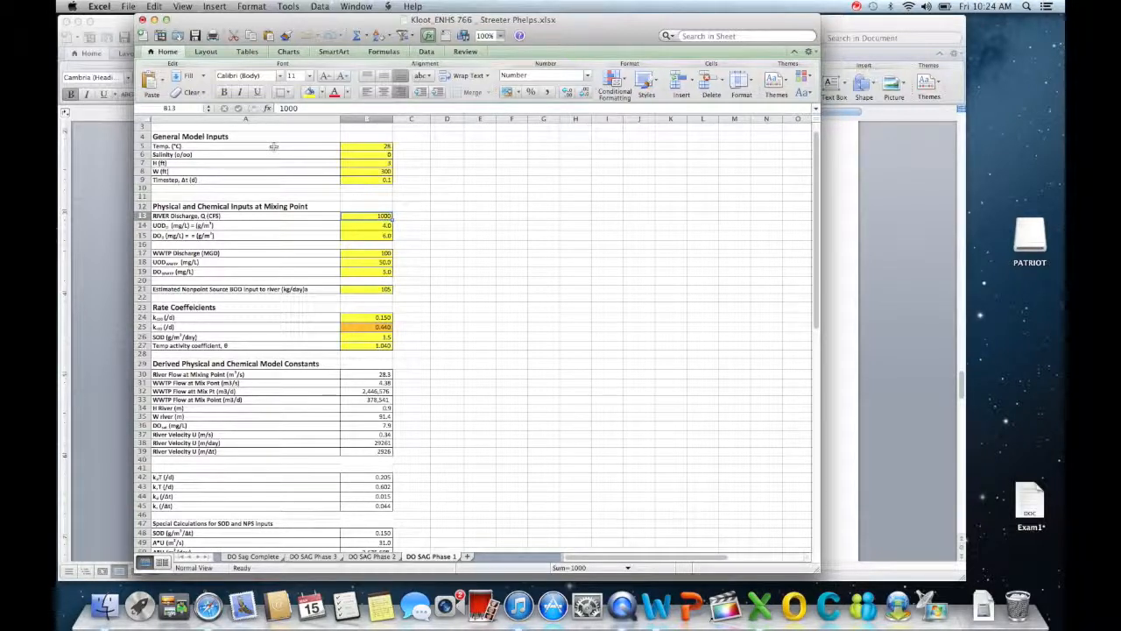
click(366, 225)
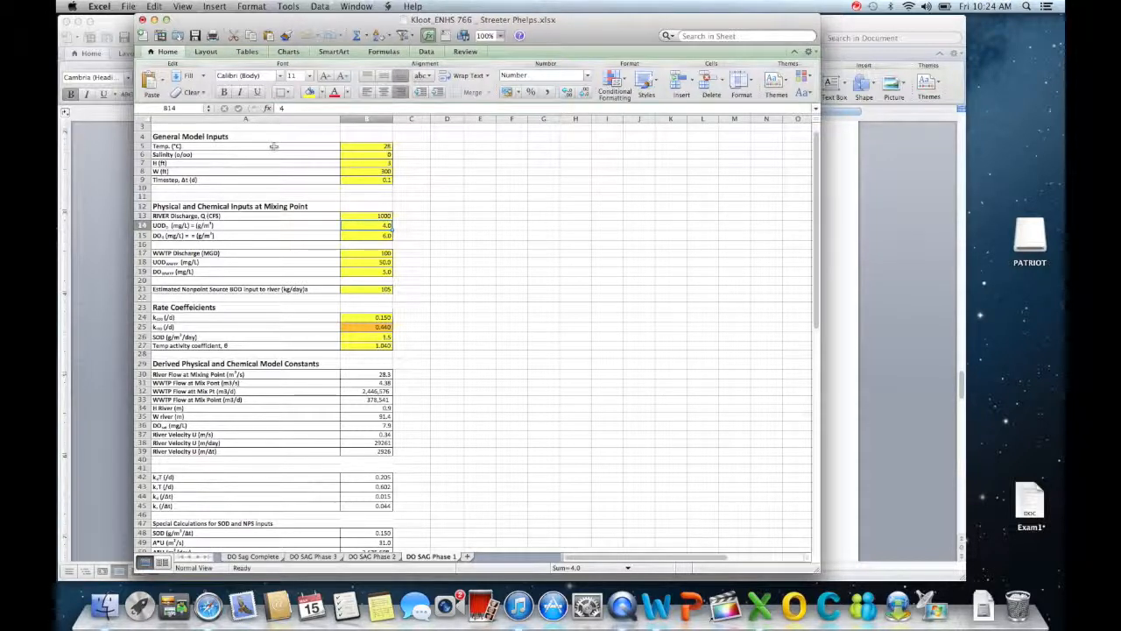
click(367, 235)
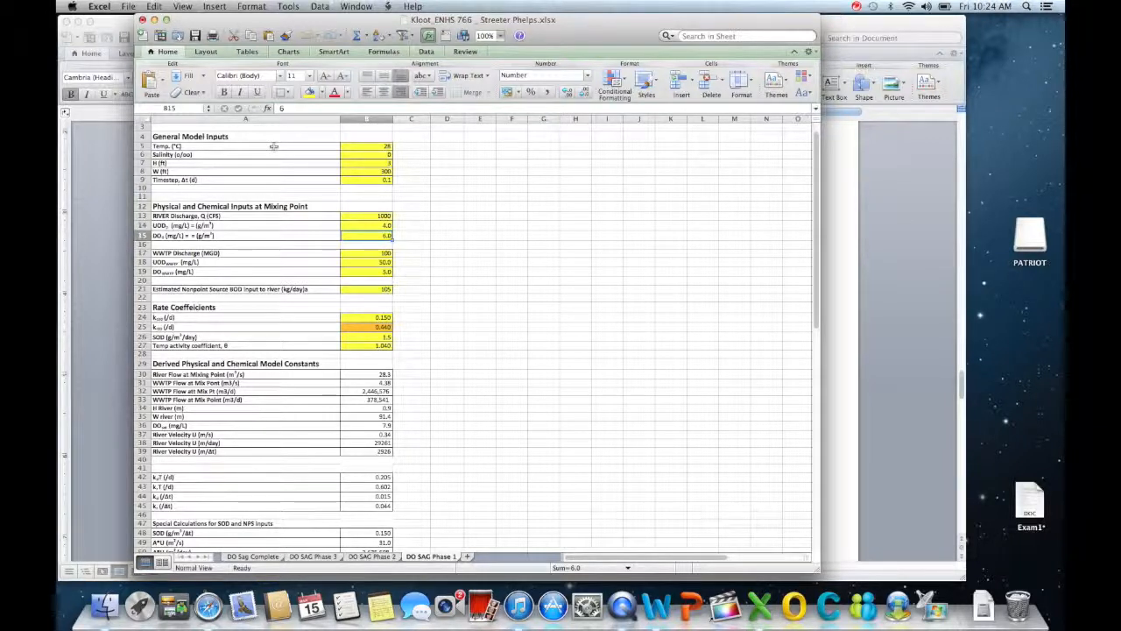
click(386, 253)
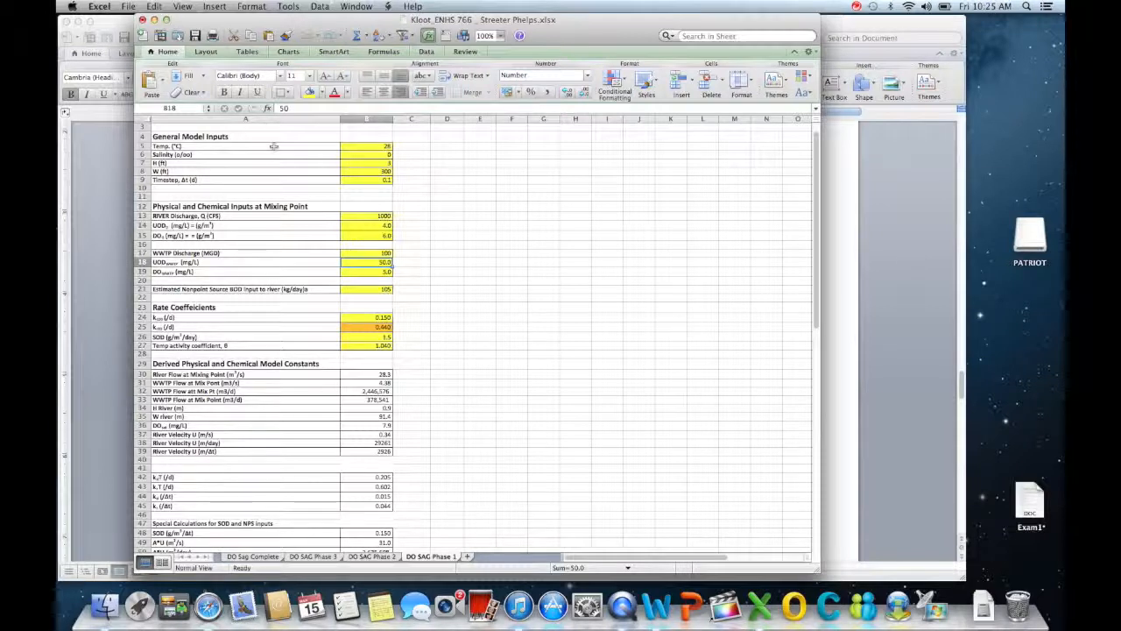
mouse_move(270, 237)
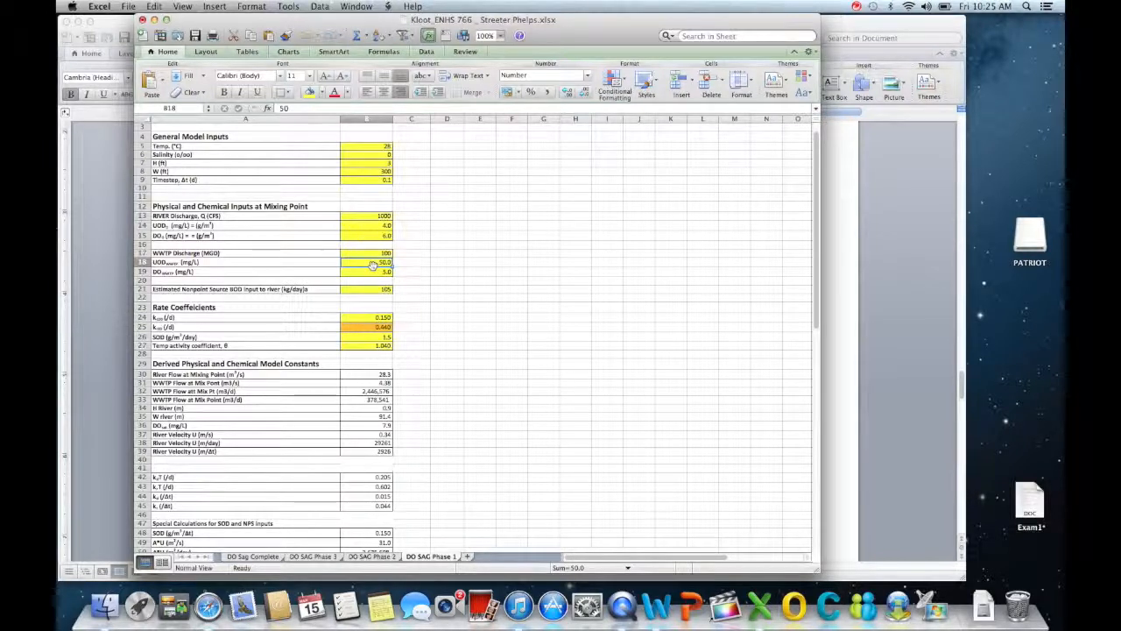
click(368, 272)
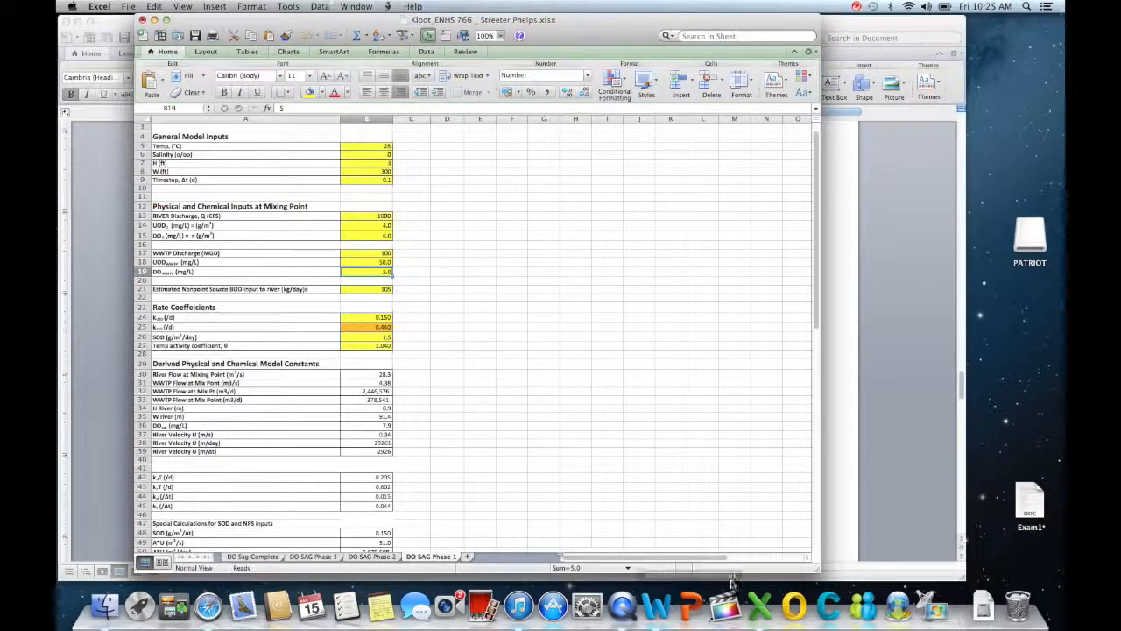
click(660, 604)
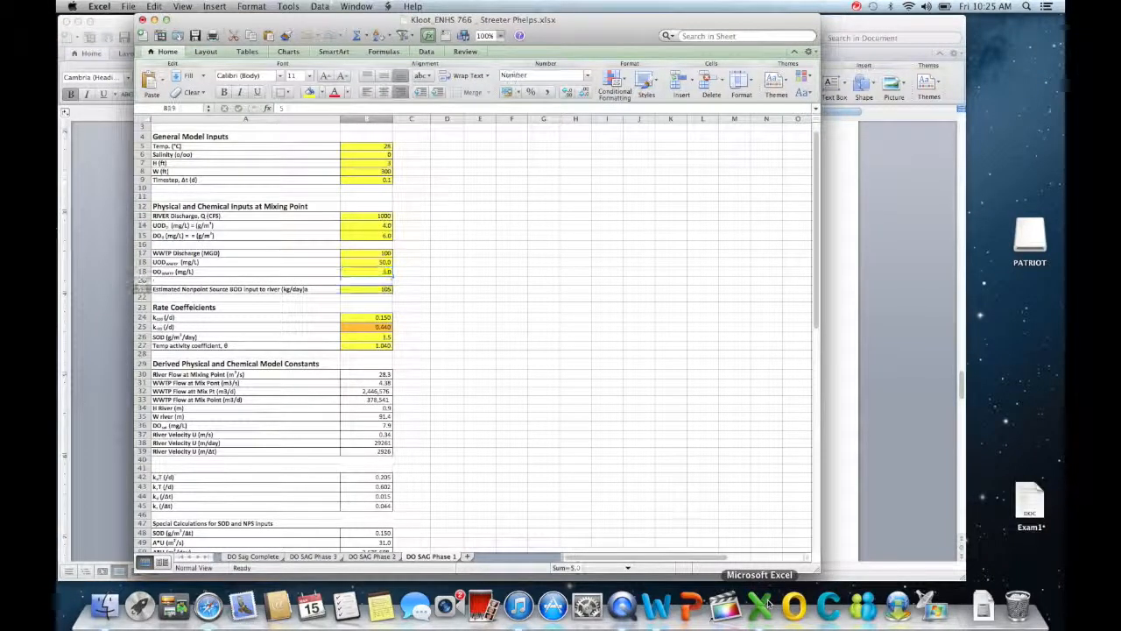
click(366, 288)
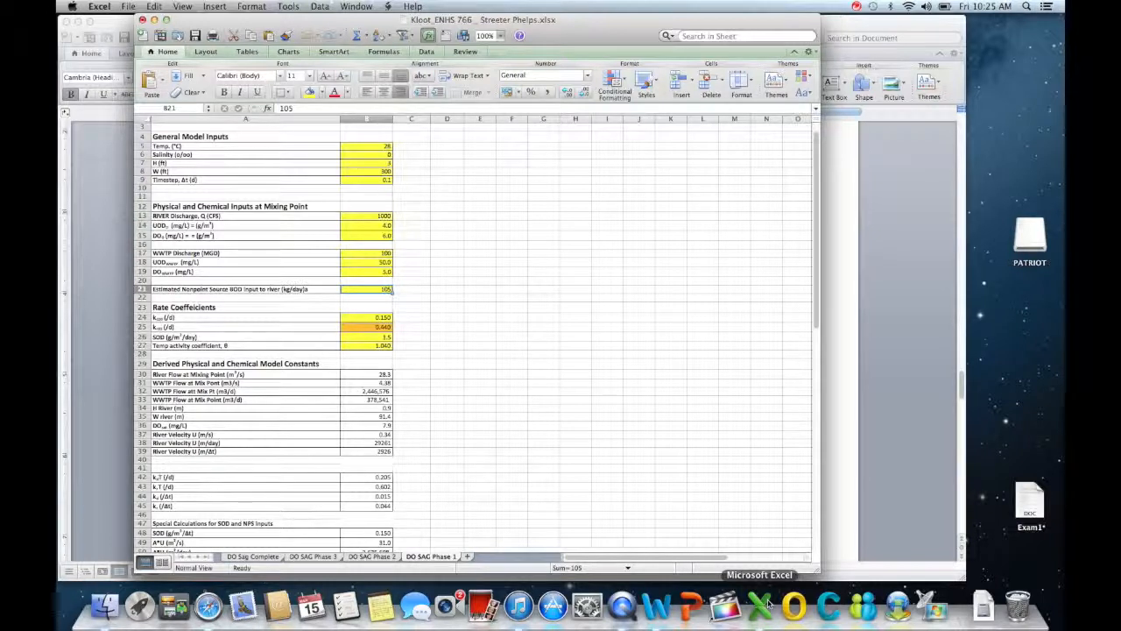
click(383, 317)
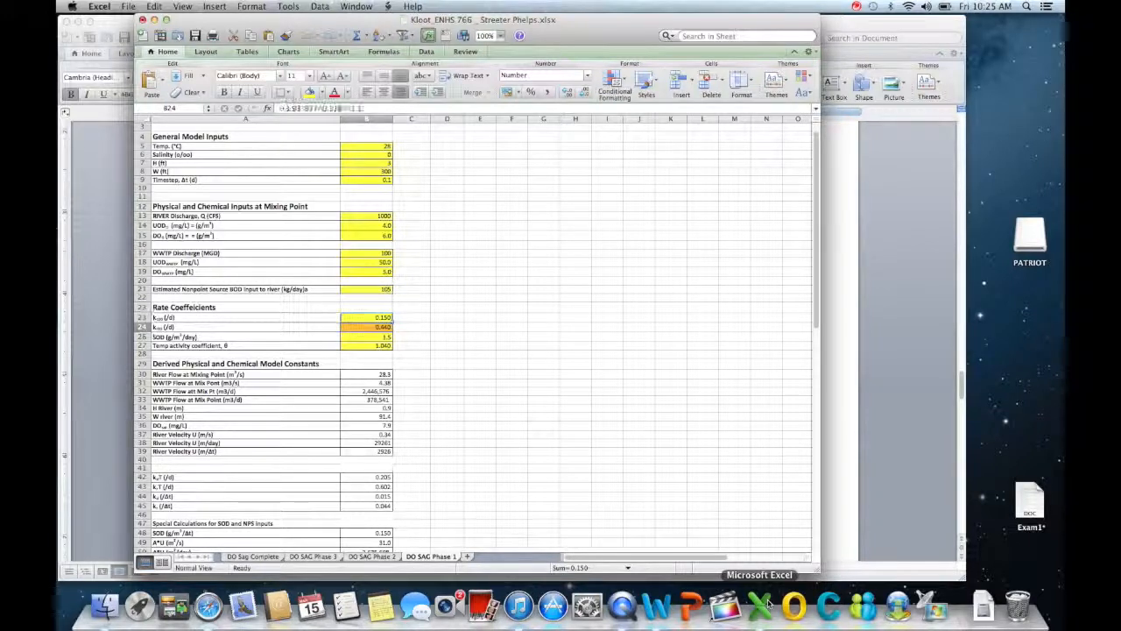
click(381, 345)
text(3)
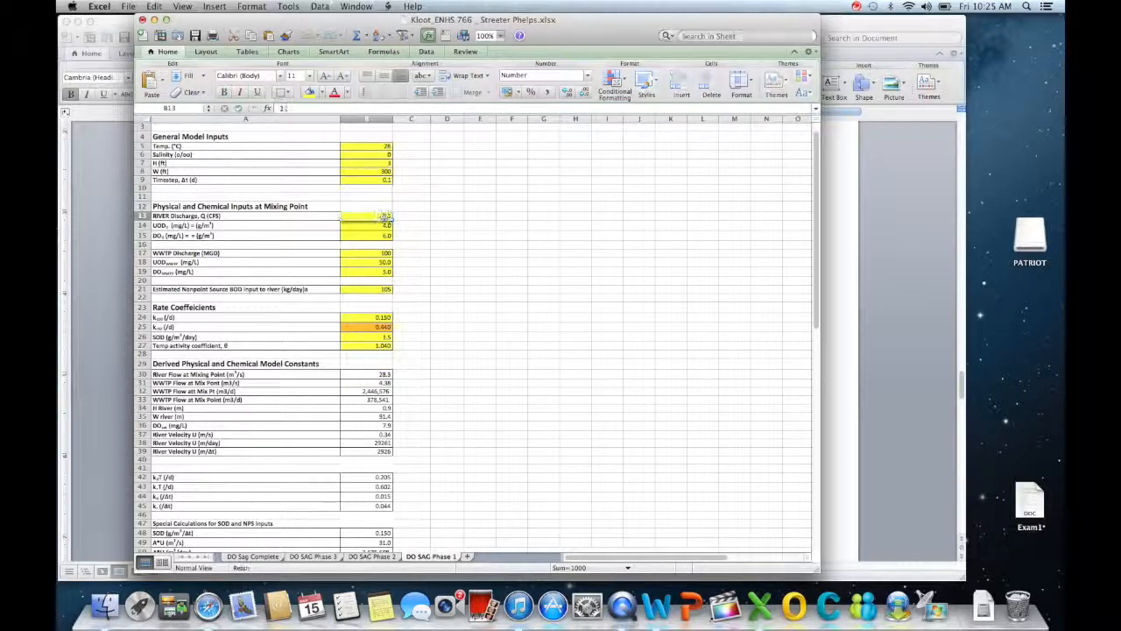
text(1100)
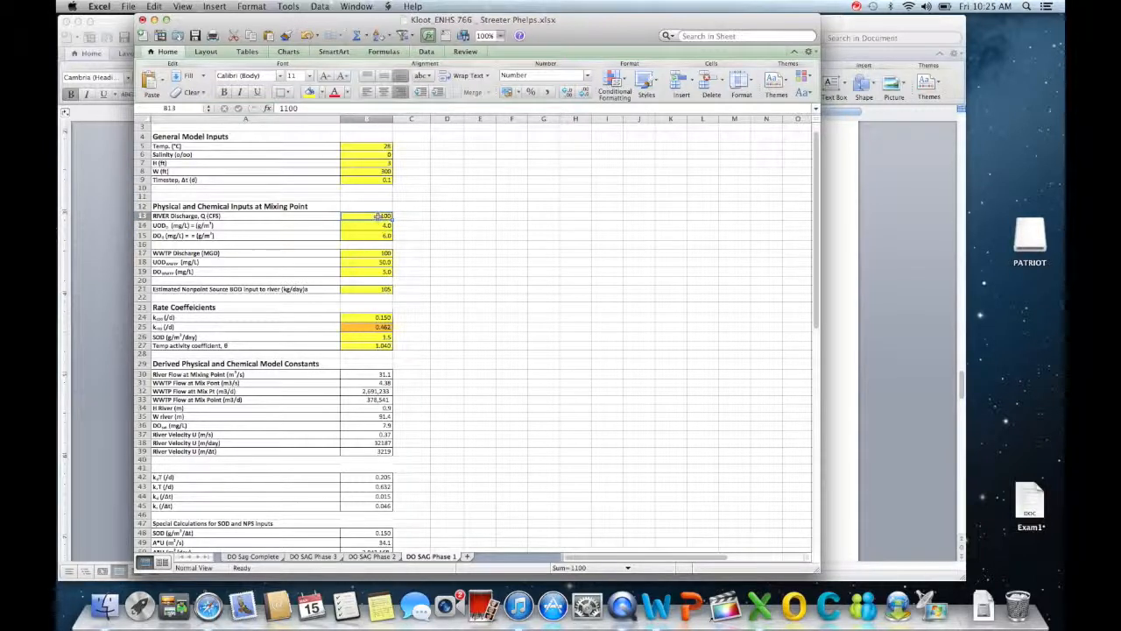
text(1000)
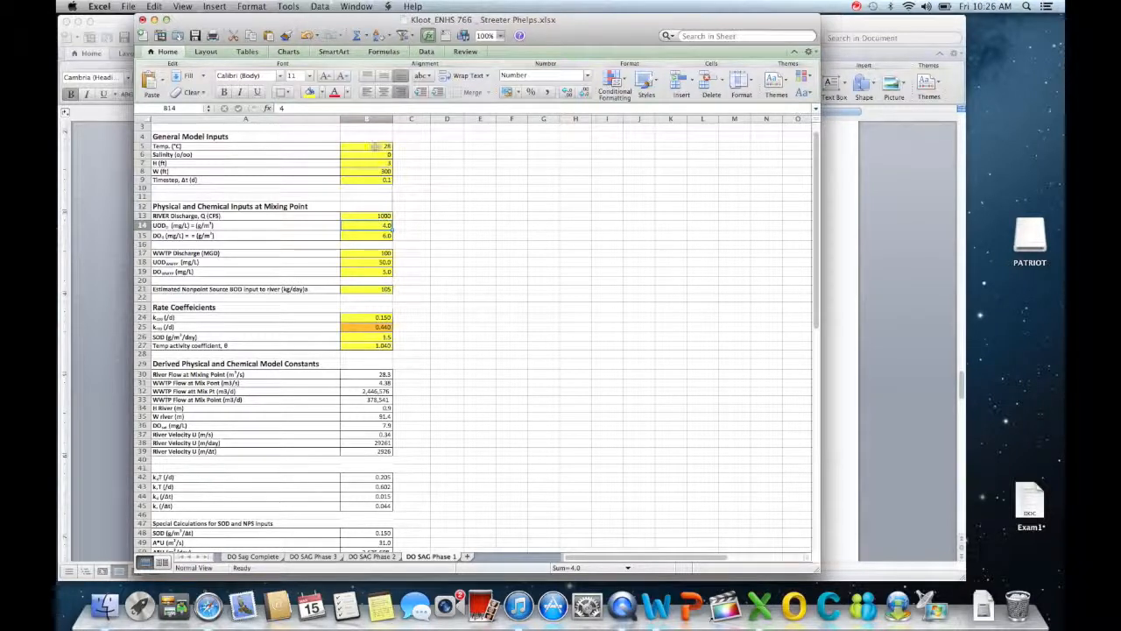
Review the input column and B25's reaeration formula =3.93*B37^0.5/B7^1.5, then return to Word
drag(368, 146, 368, 345)
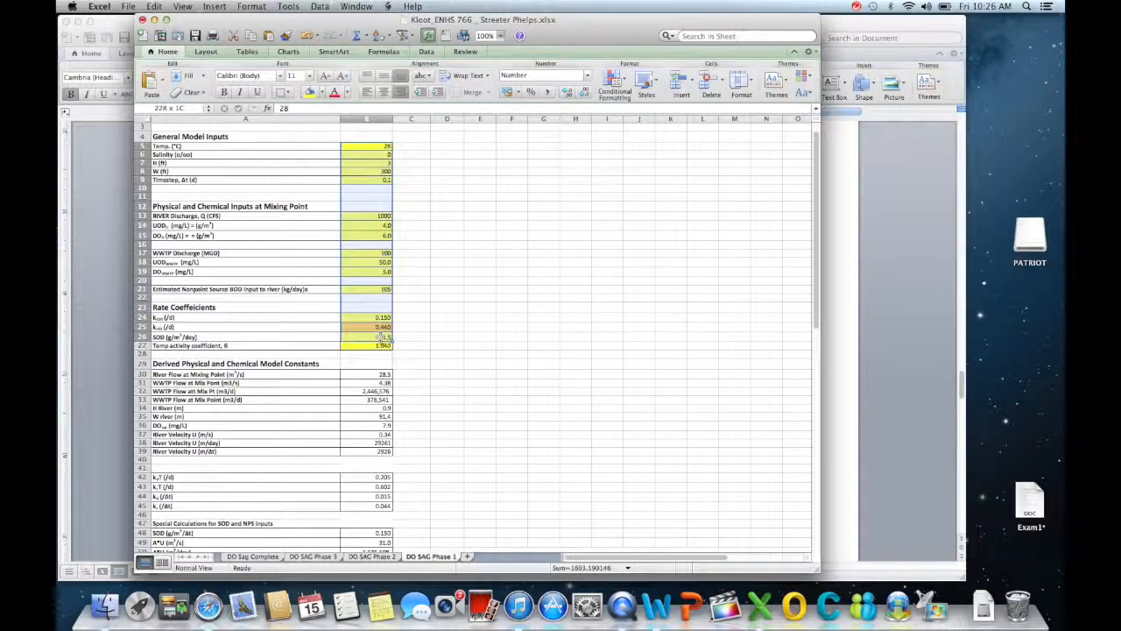
click(412, 336)
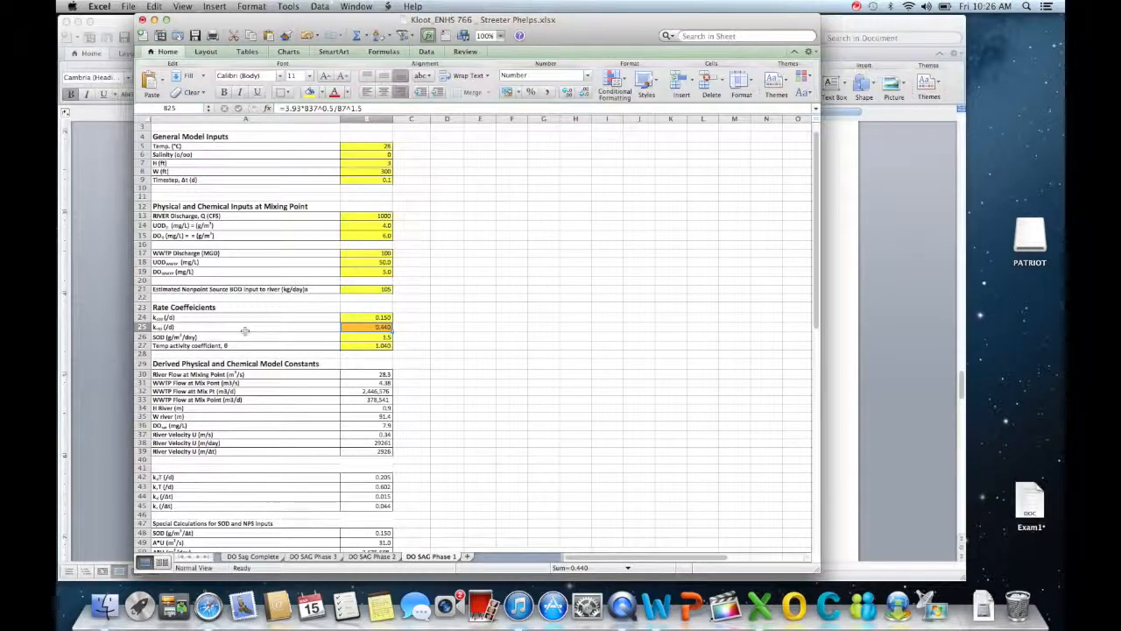
mouse_move(414, 165)
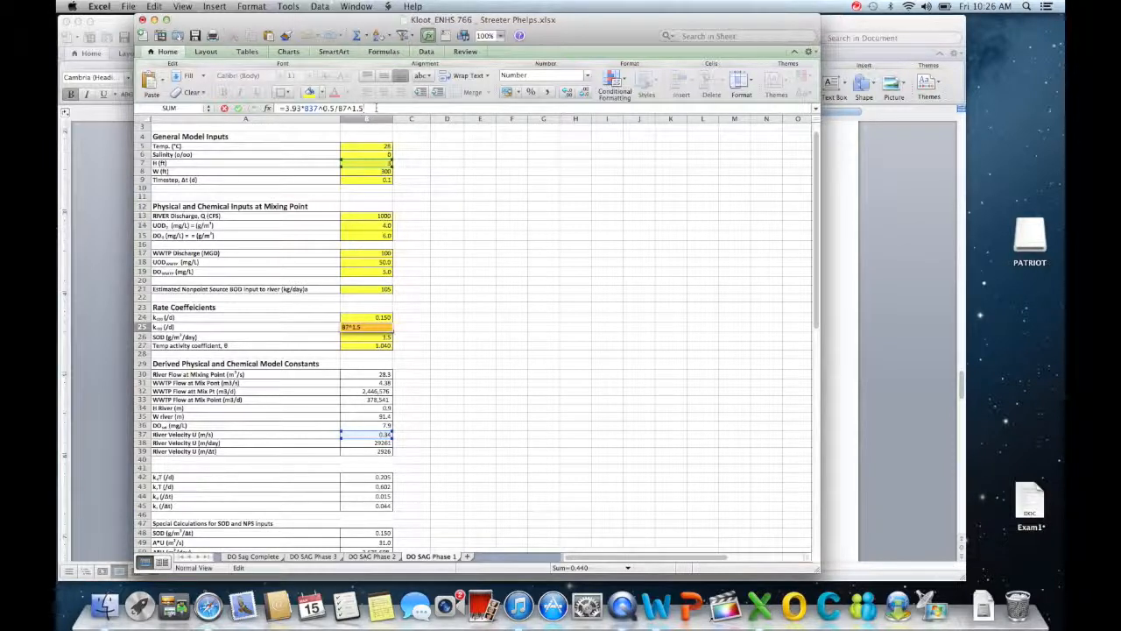
mouse_move(668, 605)
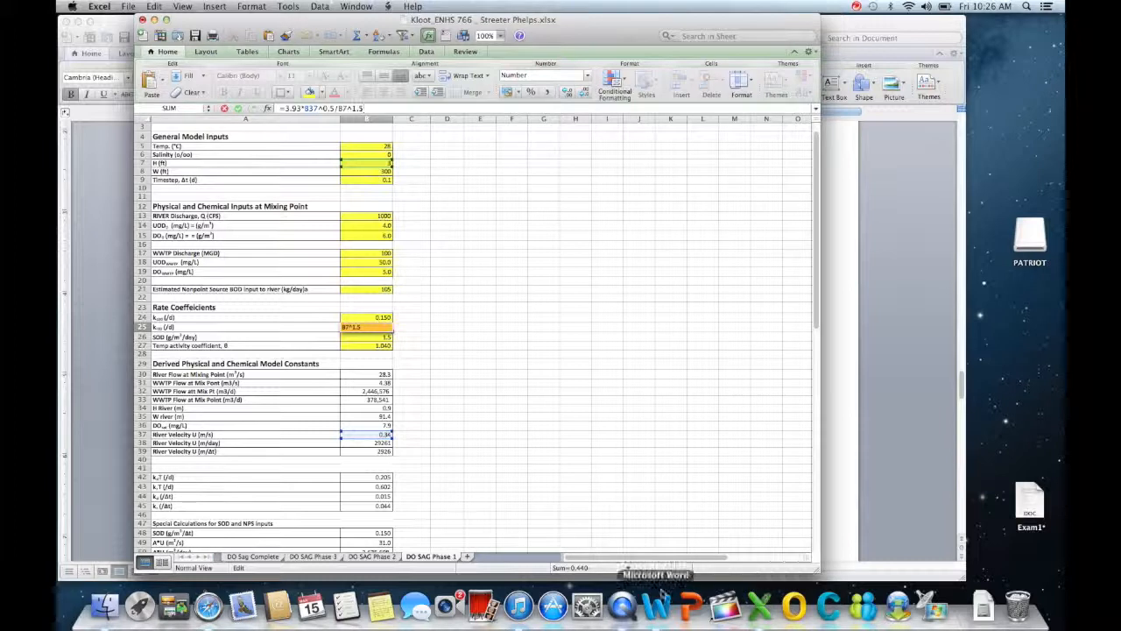
click(659, 605)
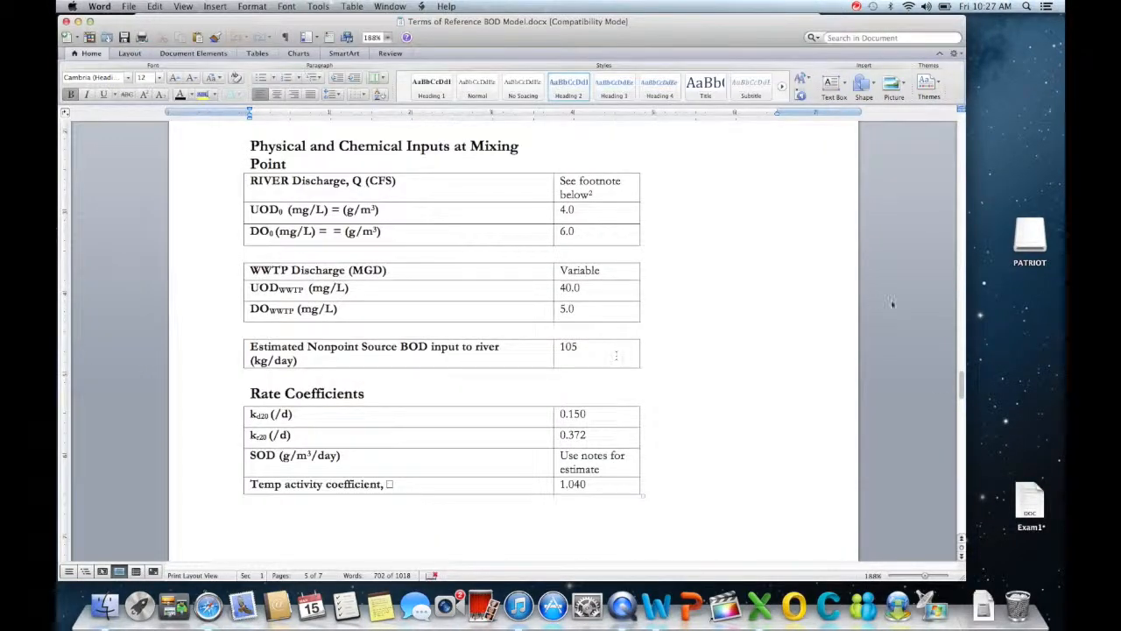
Read the three scenarios, sensitivity analysis and report headings, then return to the spreadsheet
scroll(down, 3)
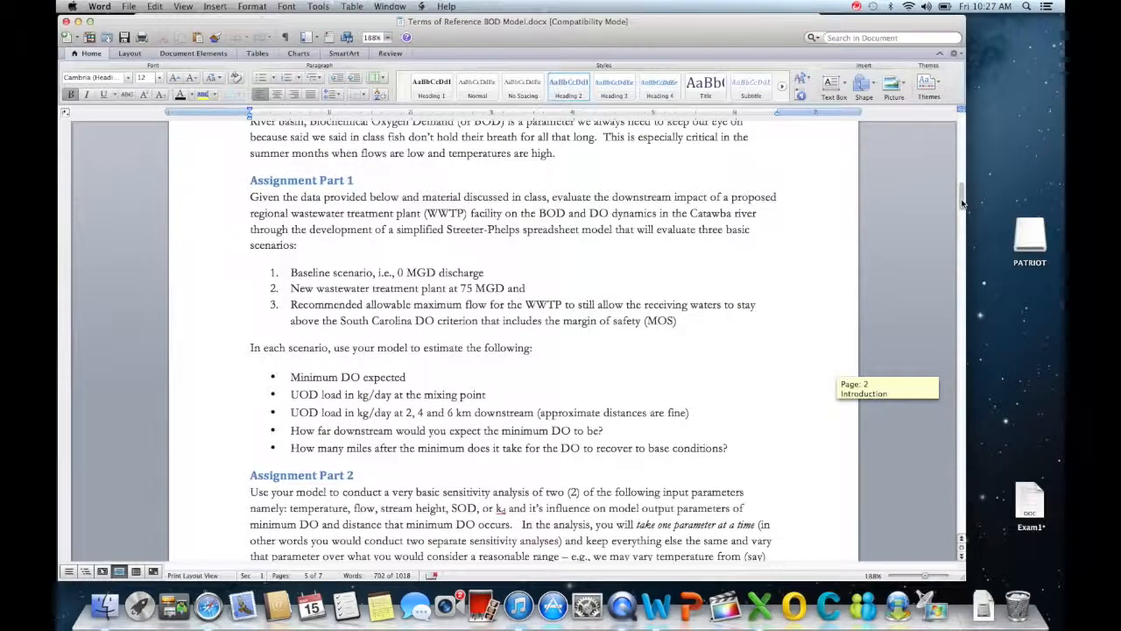
scroll(down, 3)
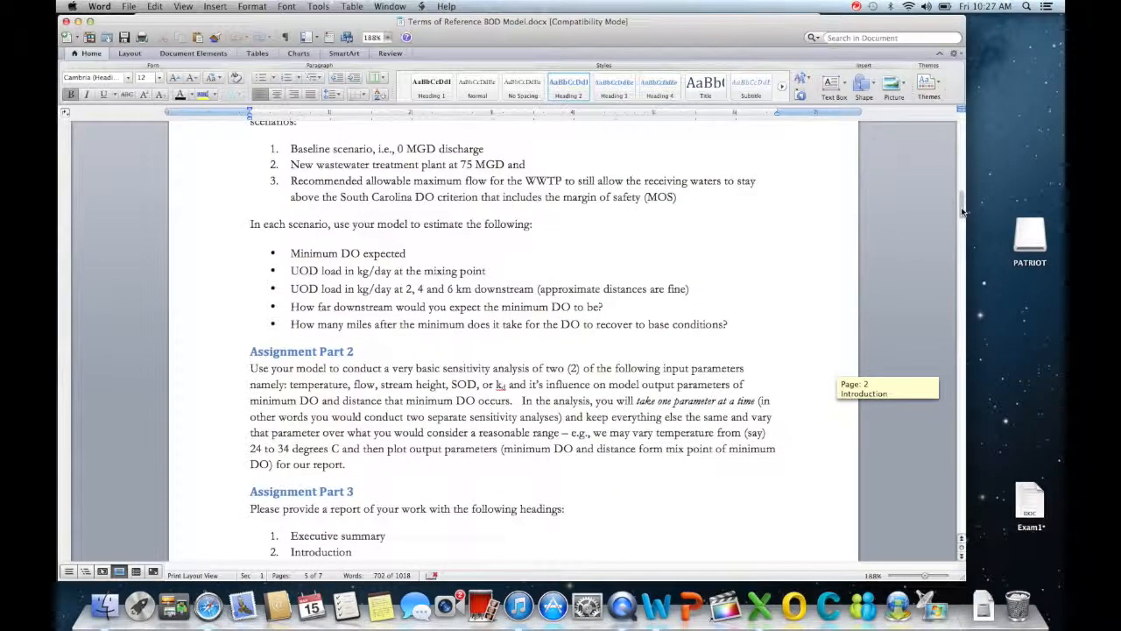
scroll(down, 3)
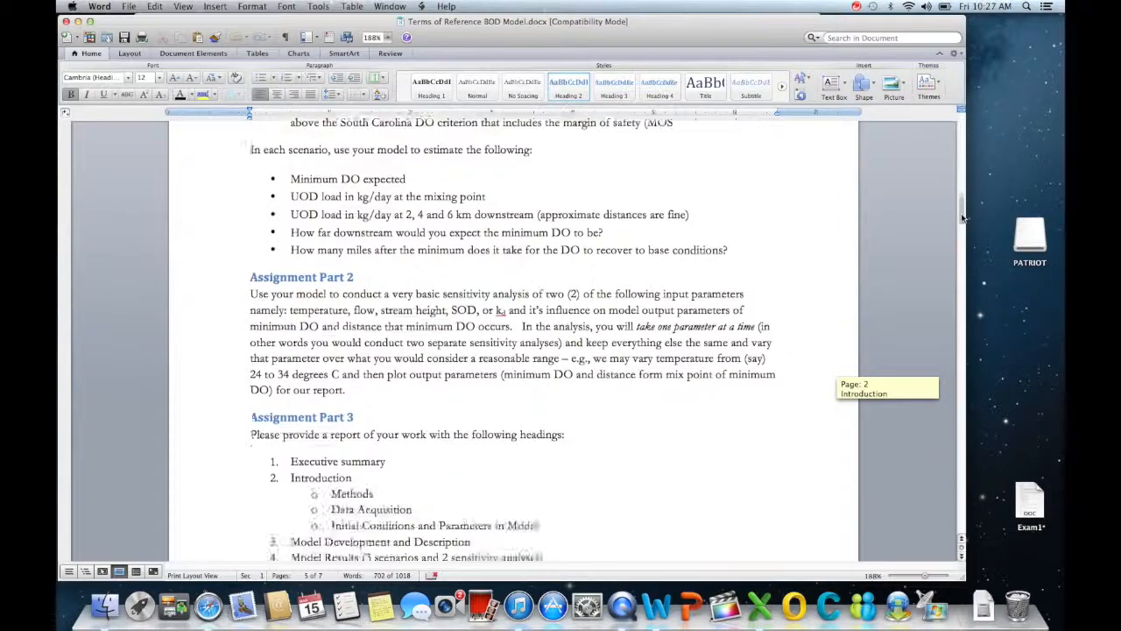
scroll(down, 3)
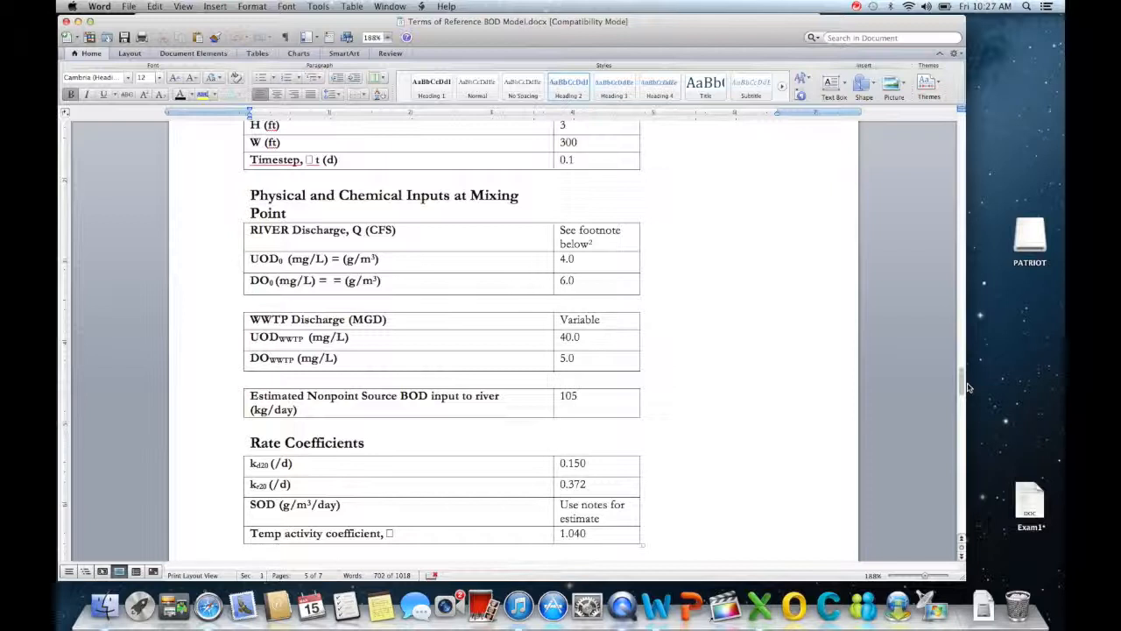
mouse_move(759, 604)
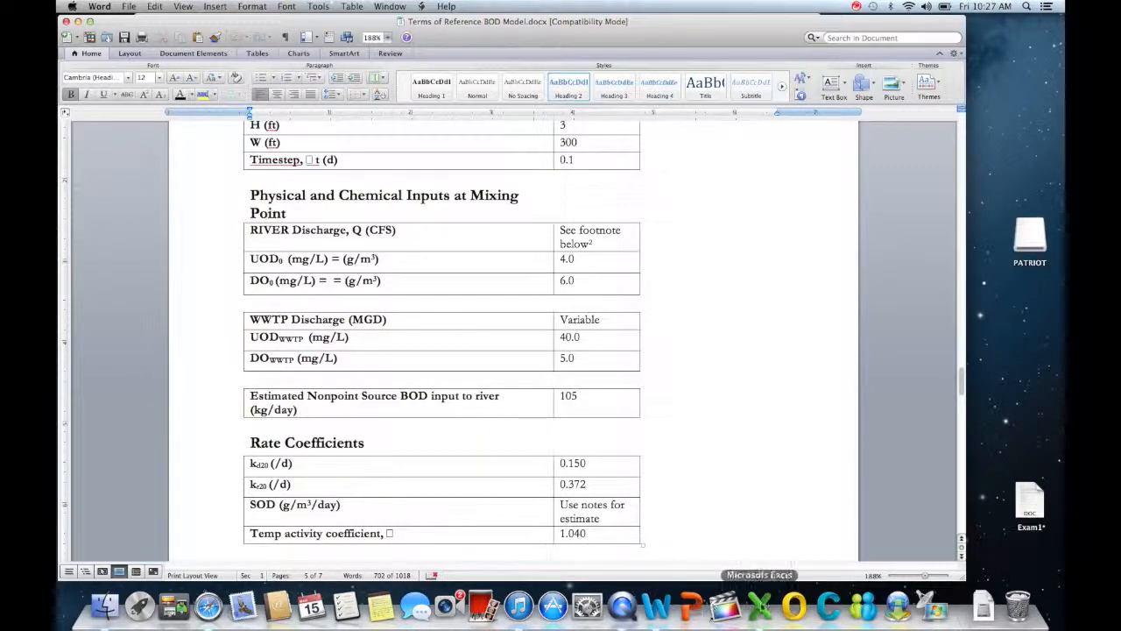
click(760, 604)
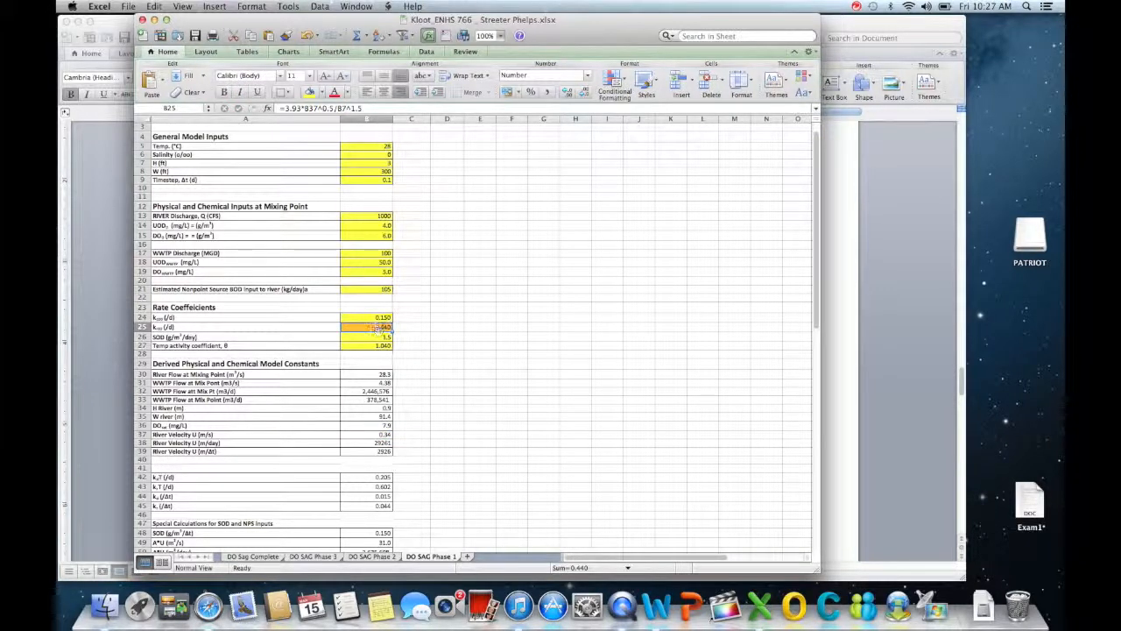
Commit the reaeration formula in B25 so it displays 0.440
double_click(375, 327)
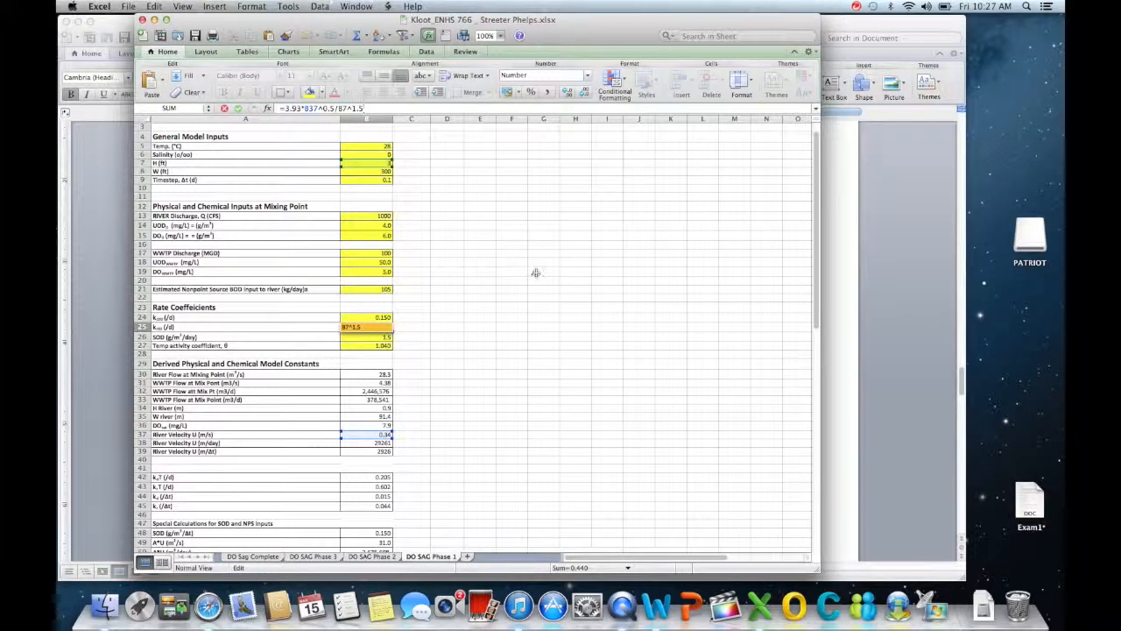
key(Enter)
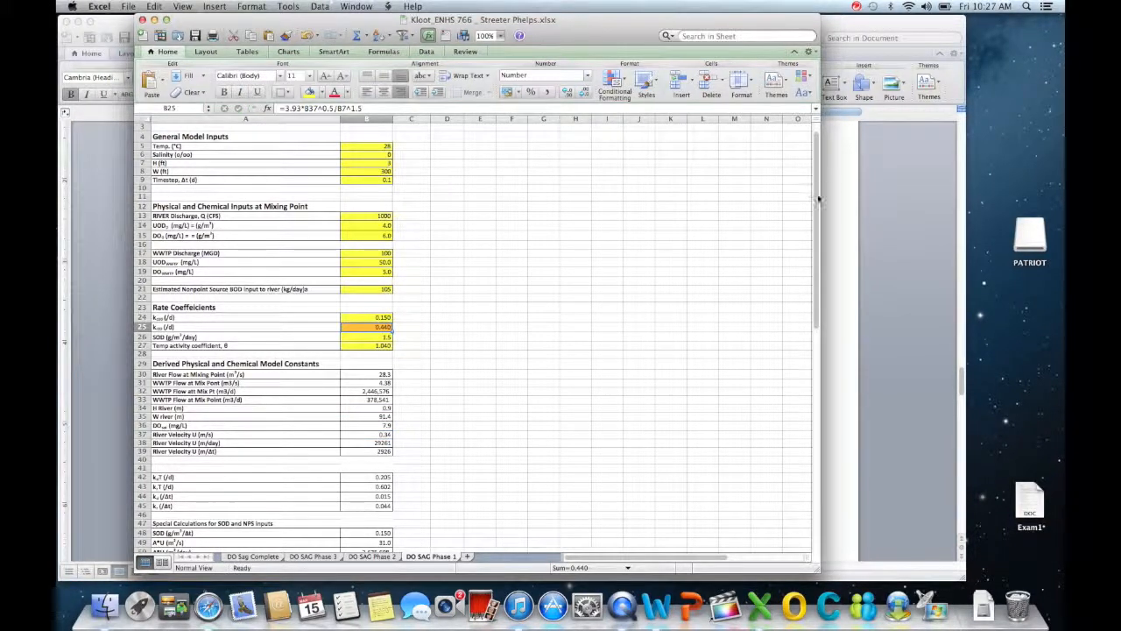
scroll(down, 3)
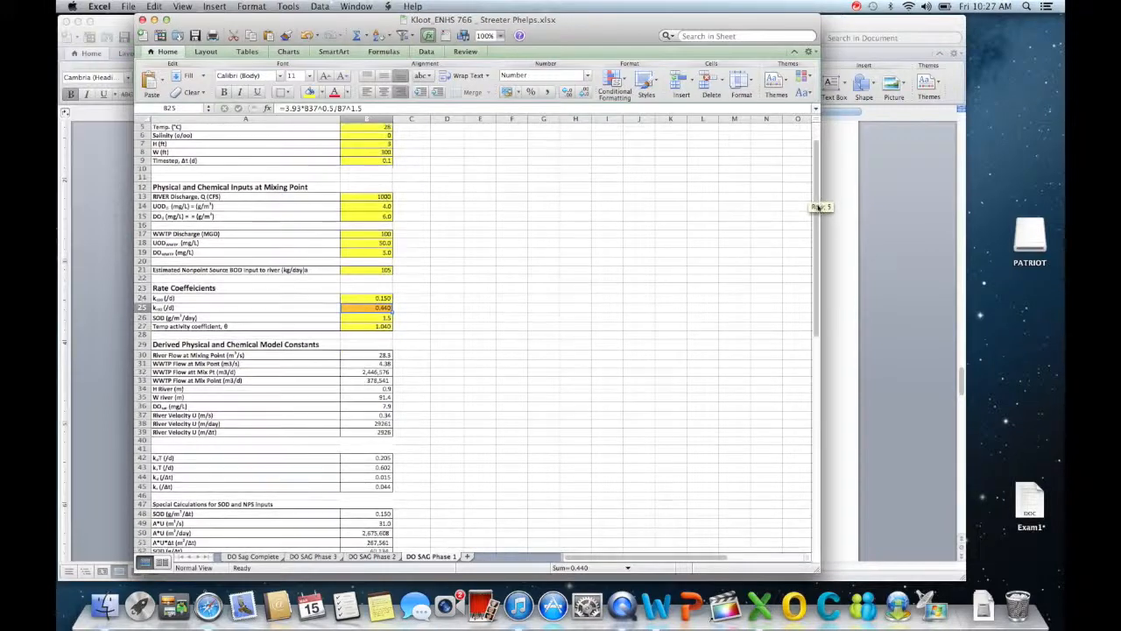
scroll(down, 3)
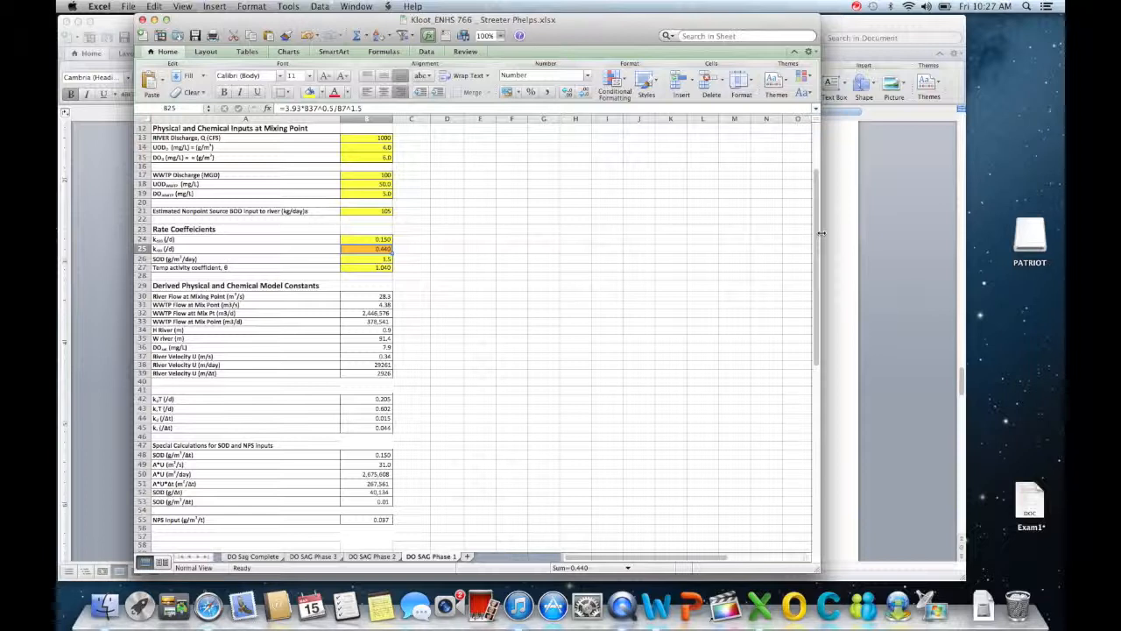
Inspect the WWTP flow conversion formulas from m³/s to daily volumes in B31–B33
click(245, 296)
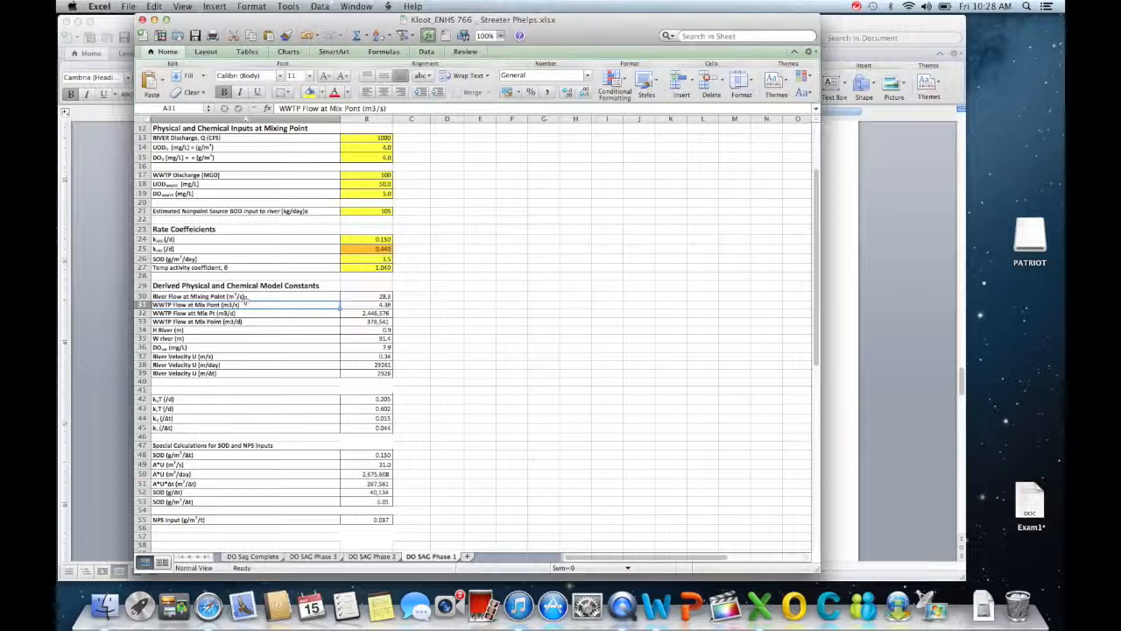
click(245, 321)
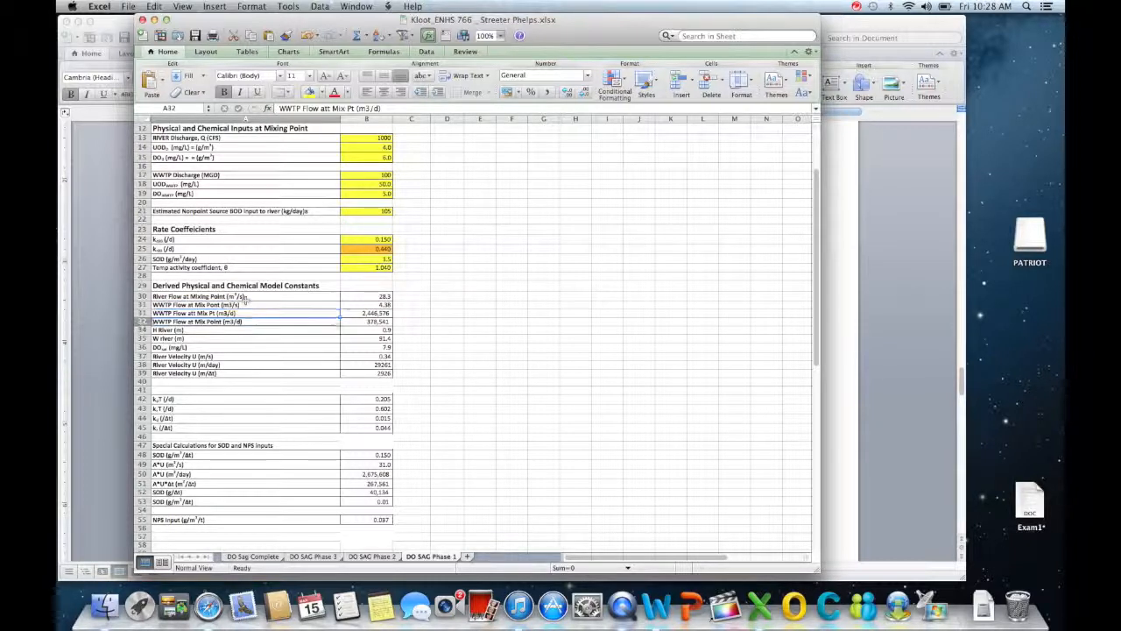
click(367, 321)
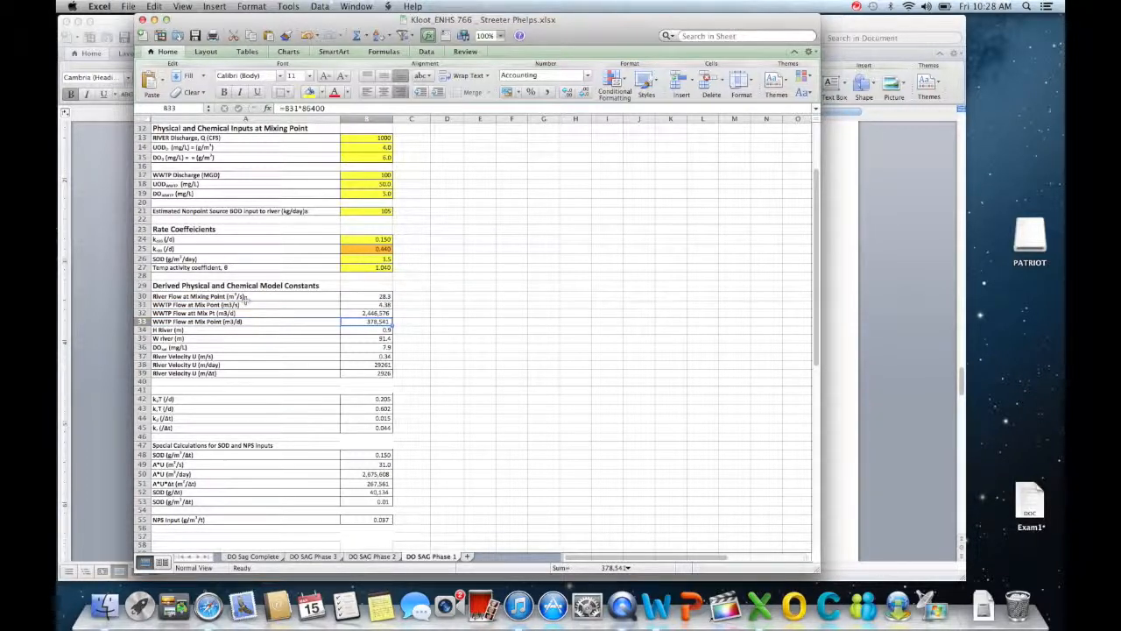
click(366, 313)
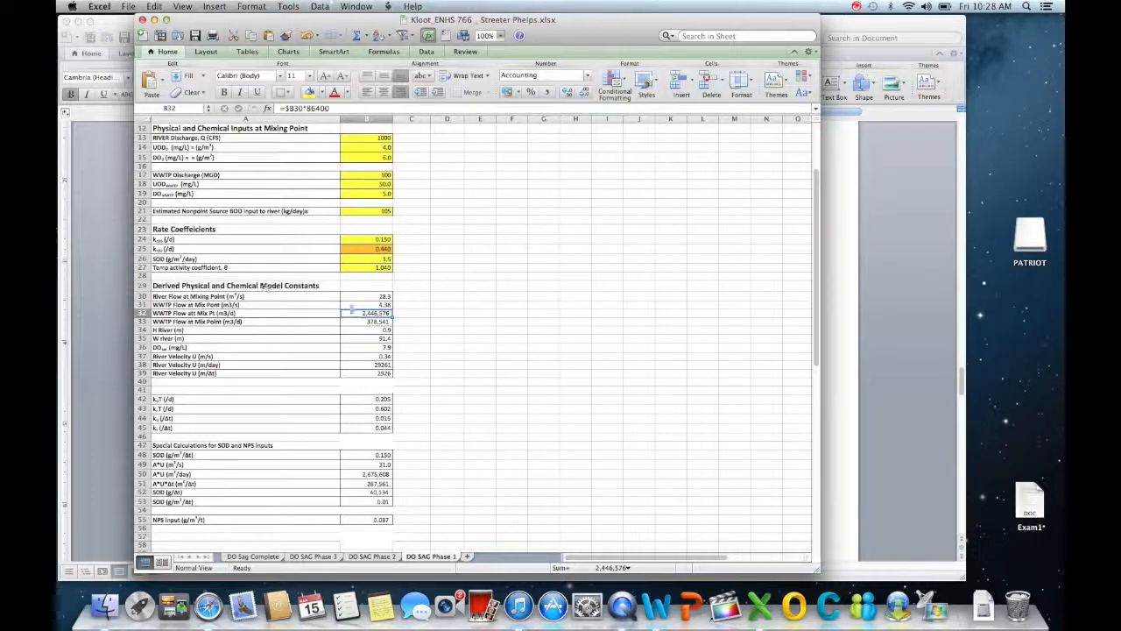
click(365, 296)
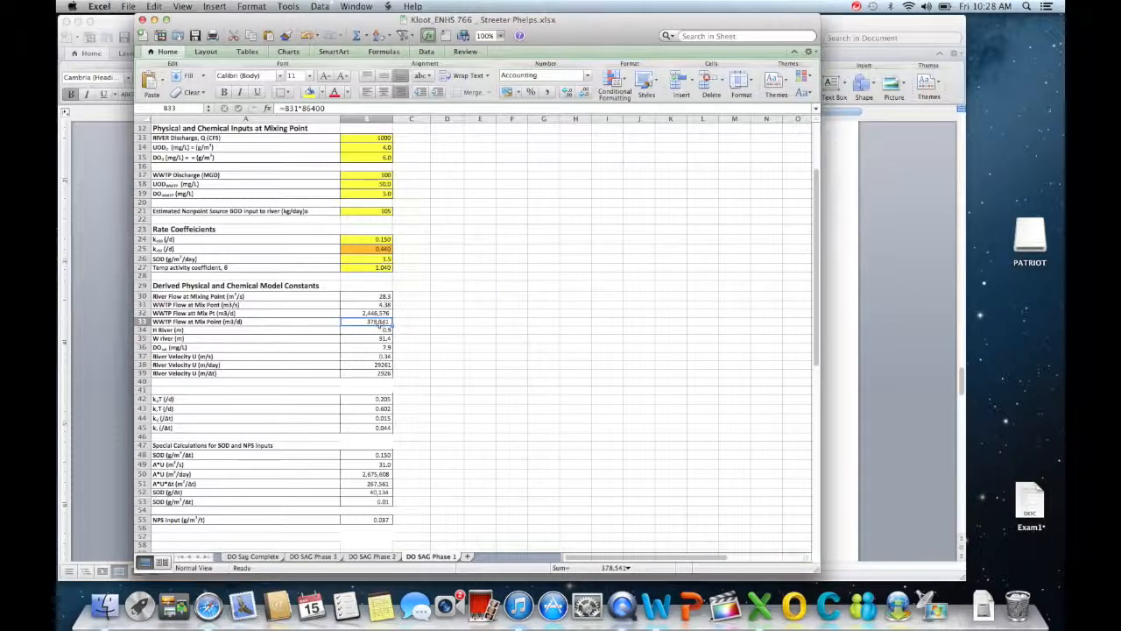
mouse_move(274, 336)
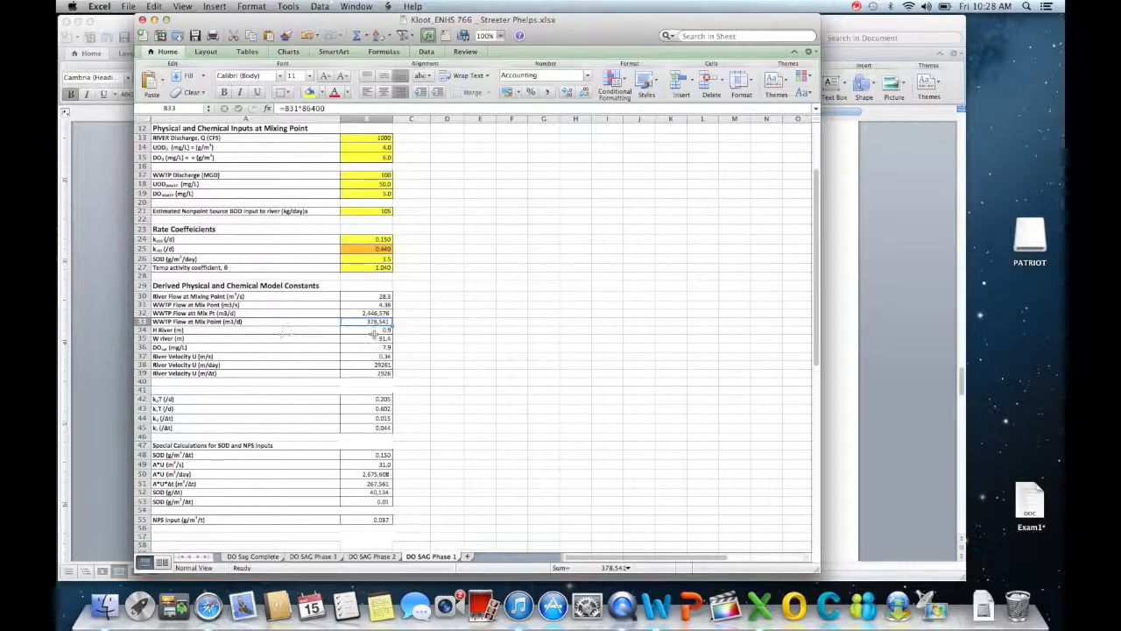
Check the river depth, width and velocity formulas, including velocity per timestep =B38*B9 (2926)
click(366, 330)
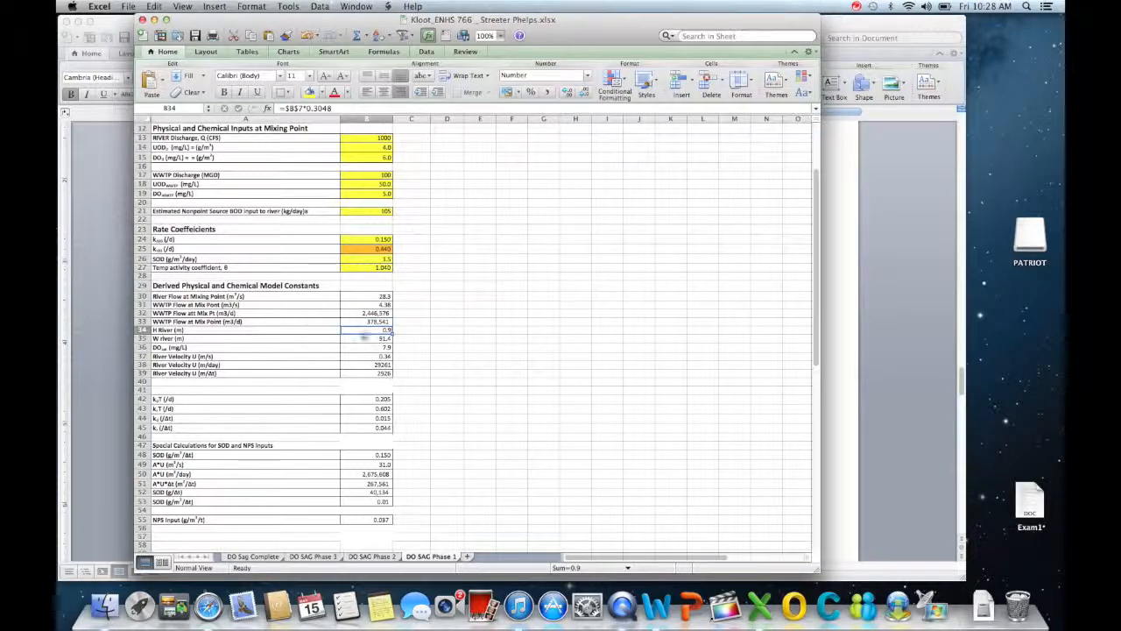
click(366, 338)
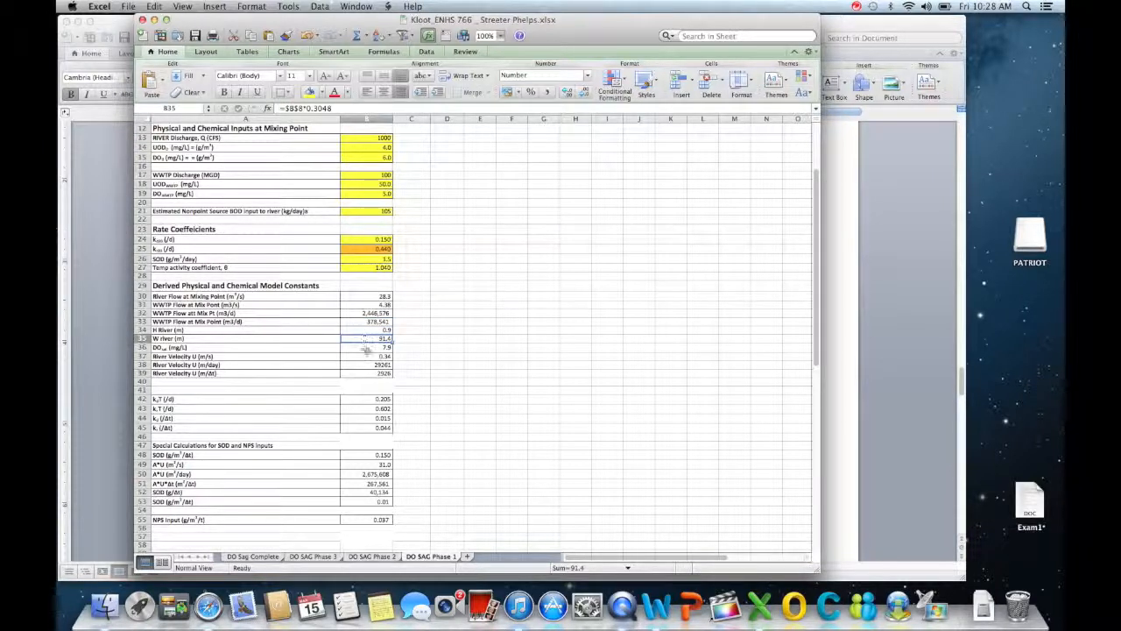
click(365, 347)
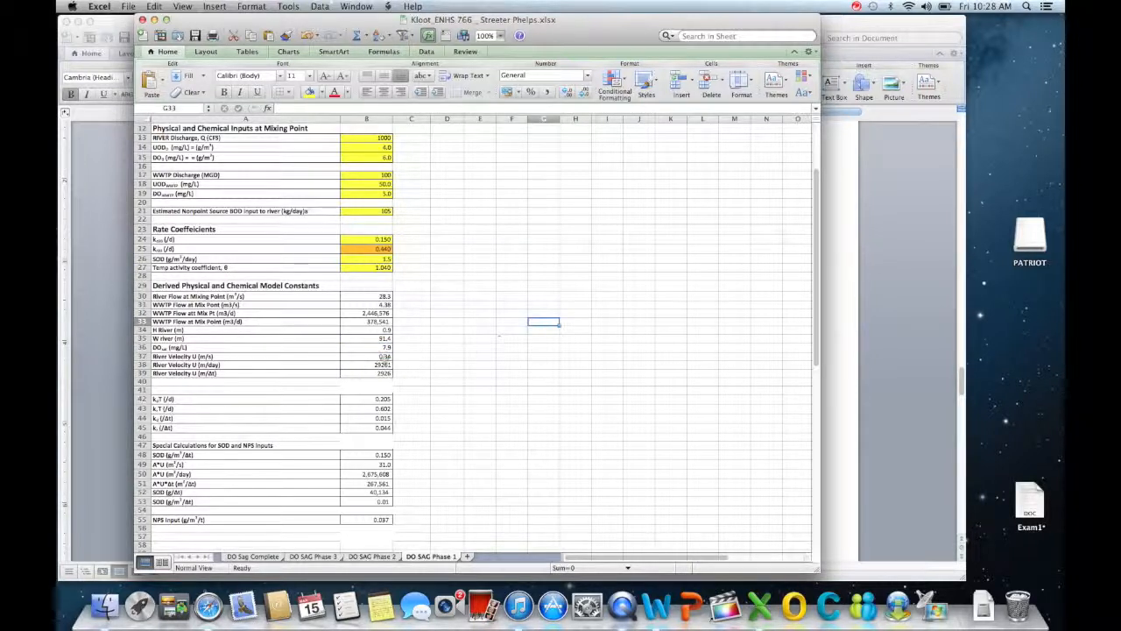
click(367, 356)
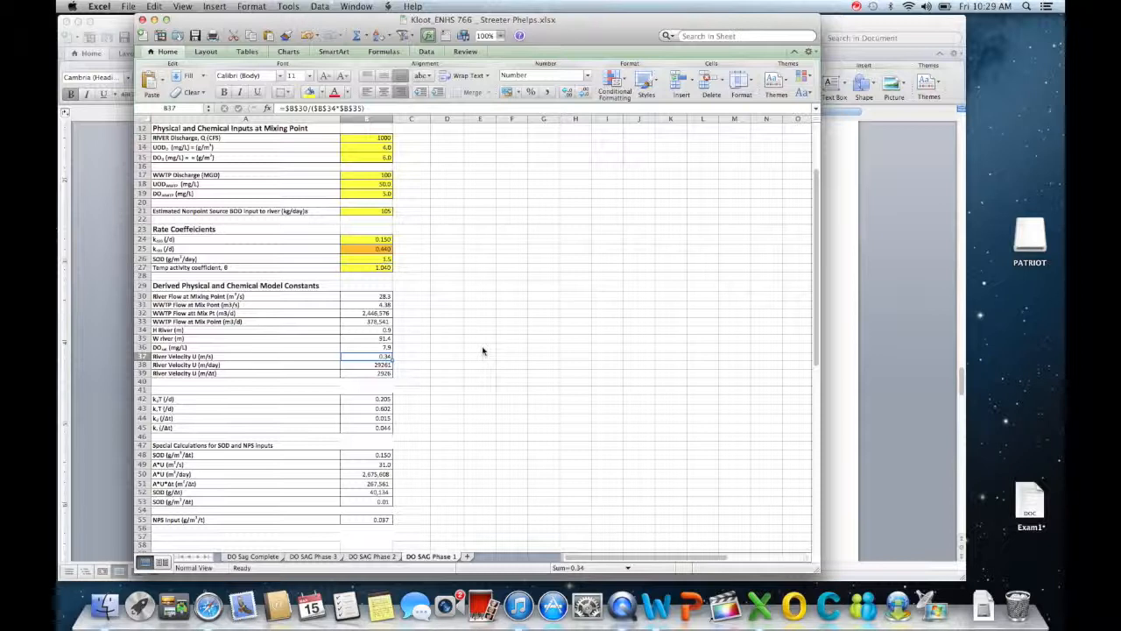
click(366, 364)
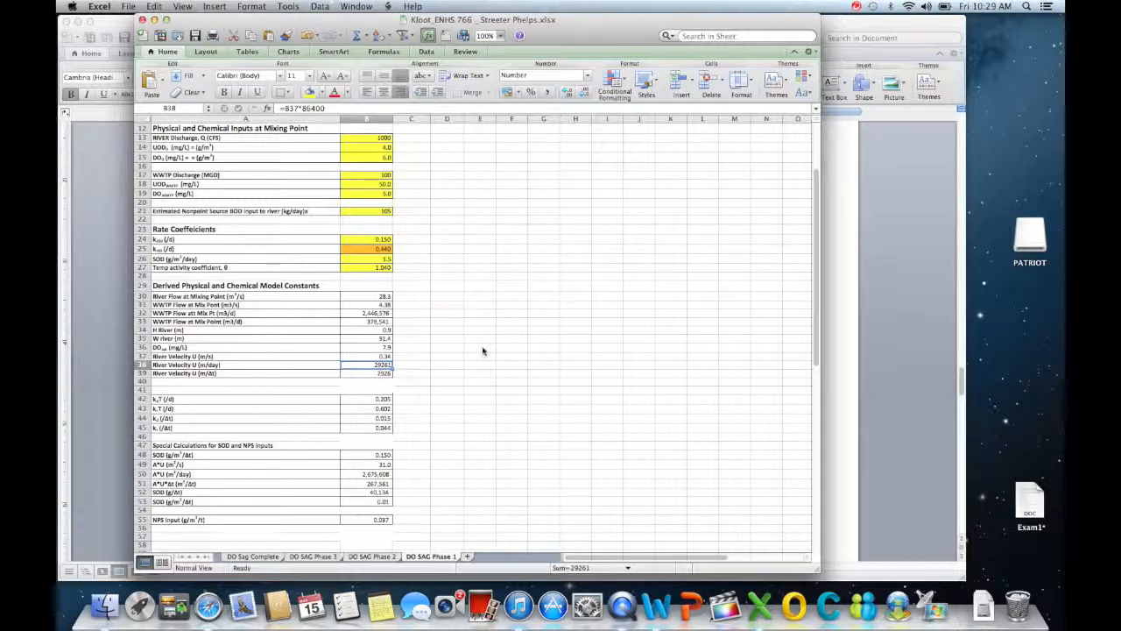
click(366, 374)
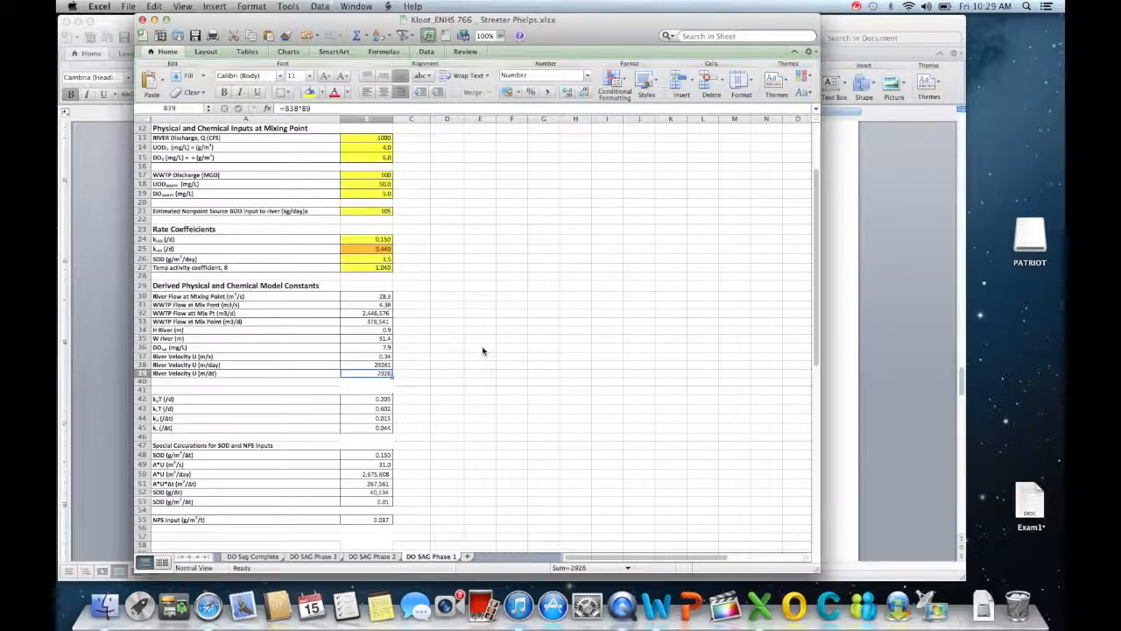
click(366, 313)
text(.)
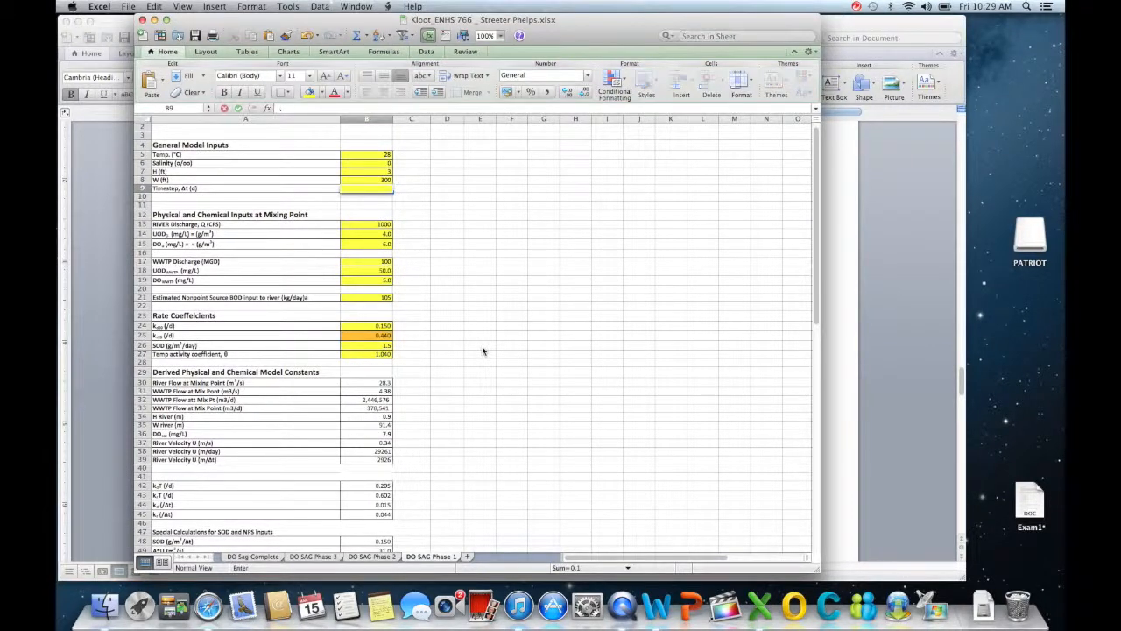
Enter the new timestep value in B9 and revise its label unit to (d-1)
text(0.5)
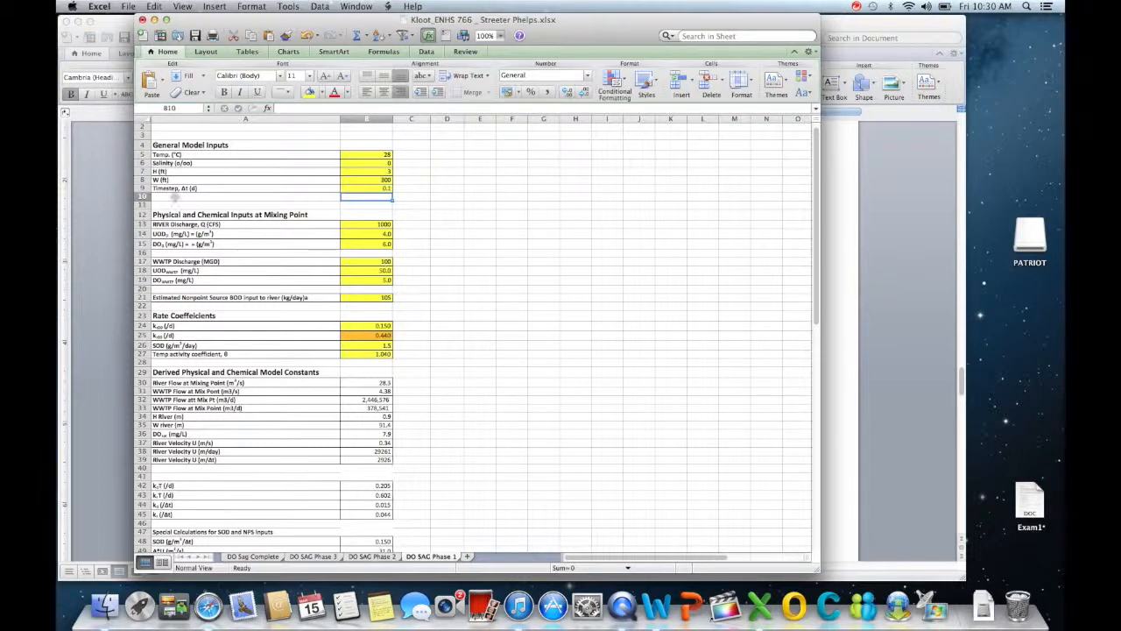
mouse_move(486, 239)
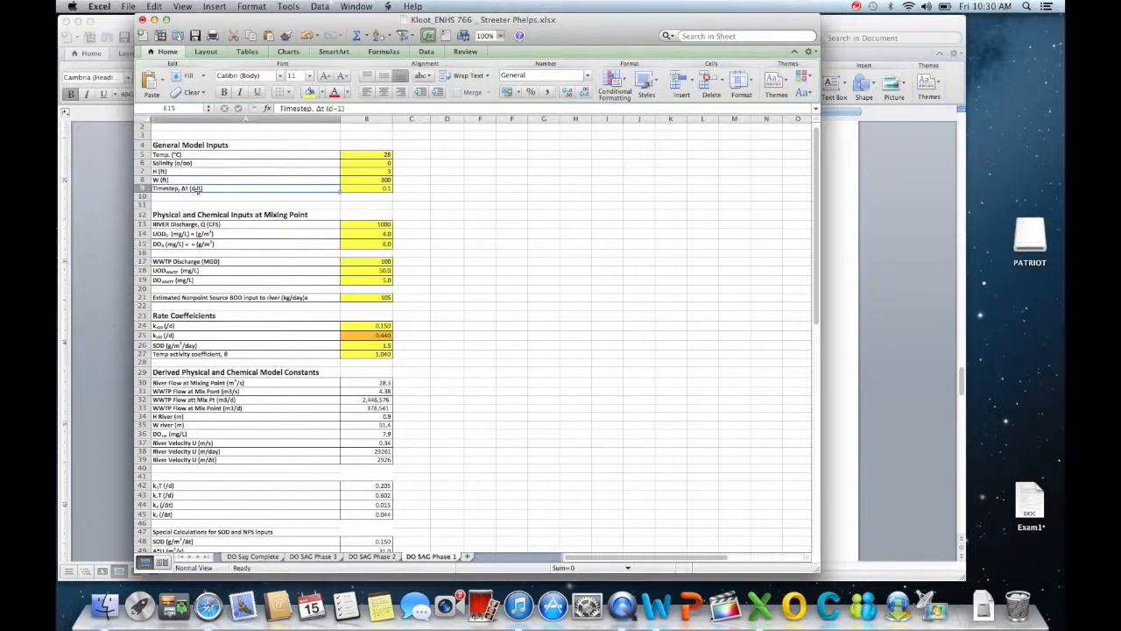
double_click(245, 188)
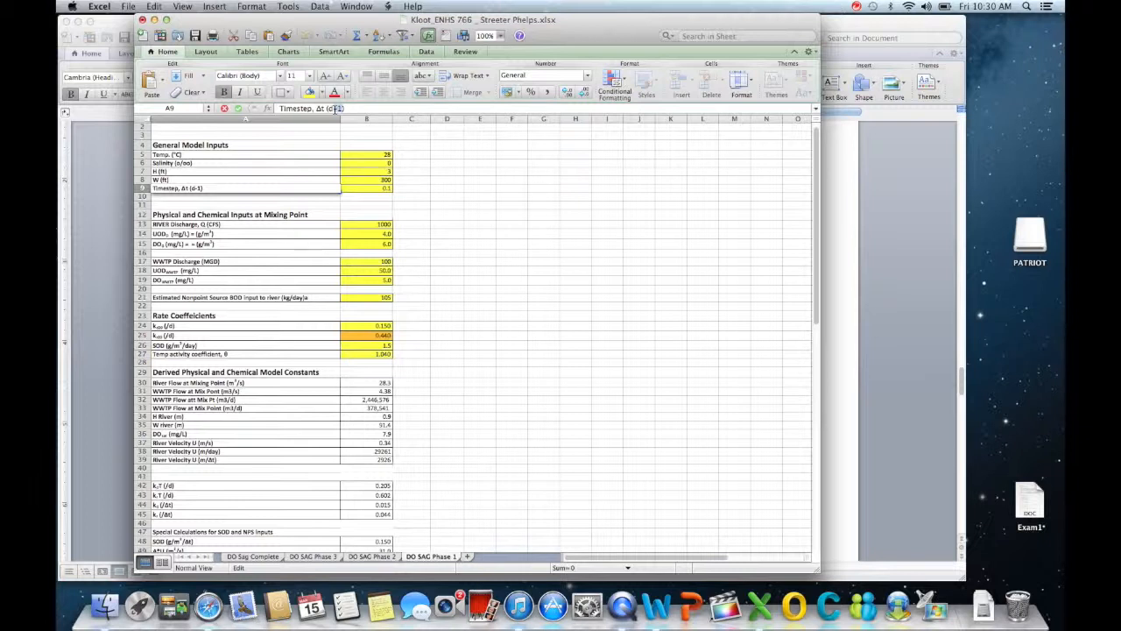
click(512, 261)
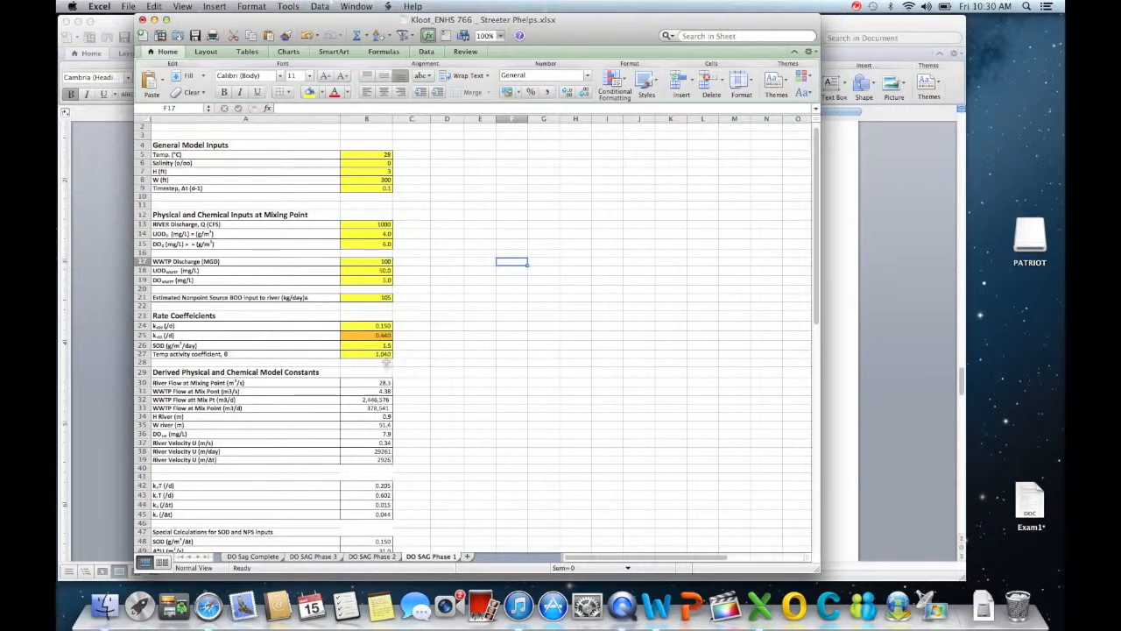
click(366, 362)
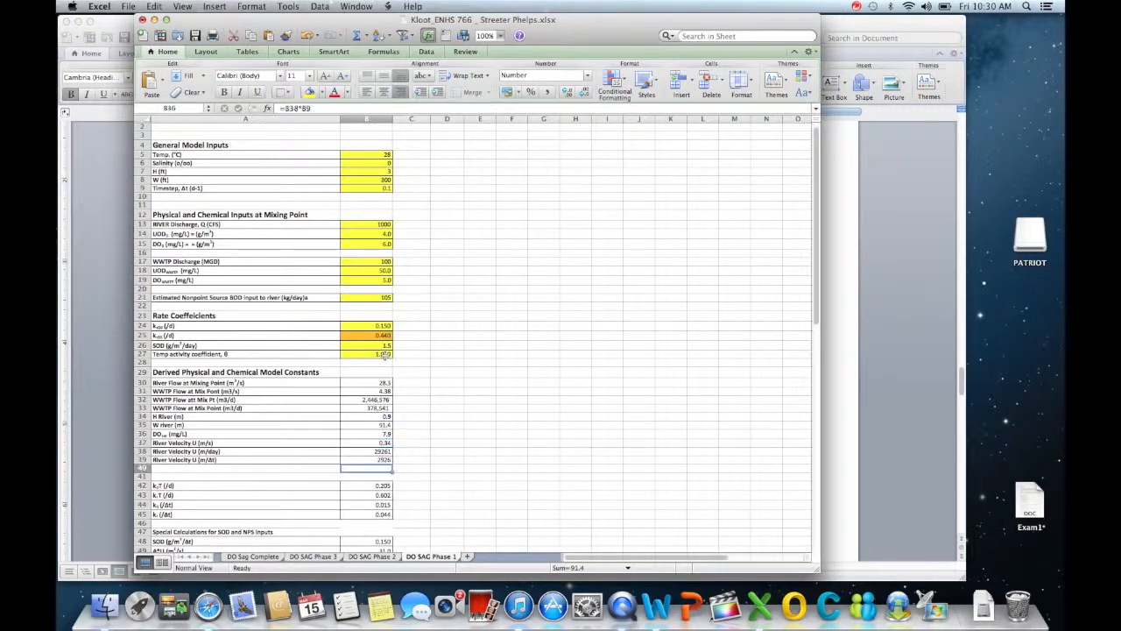
Inspect the θ^(T-20) temperature-adjusted formulas for k1,T and k2,T
click(365, 486)
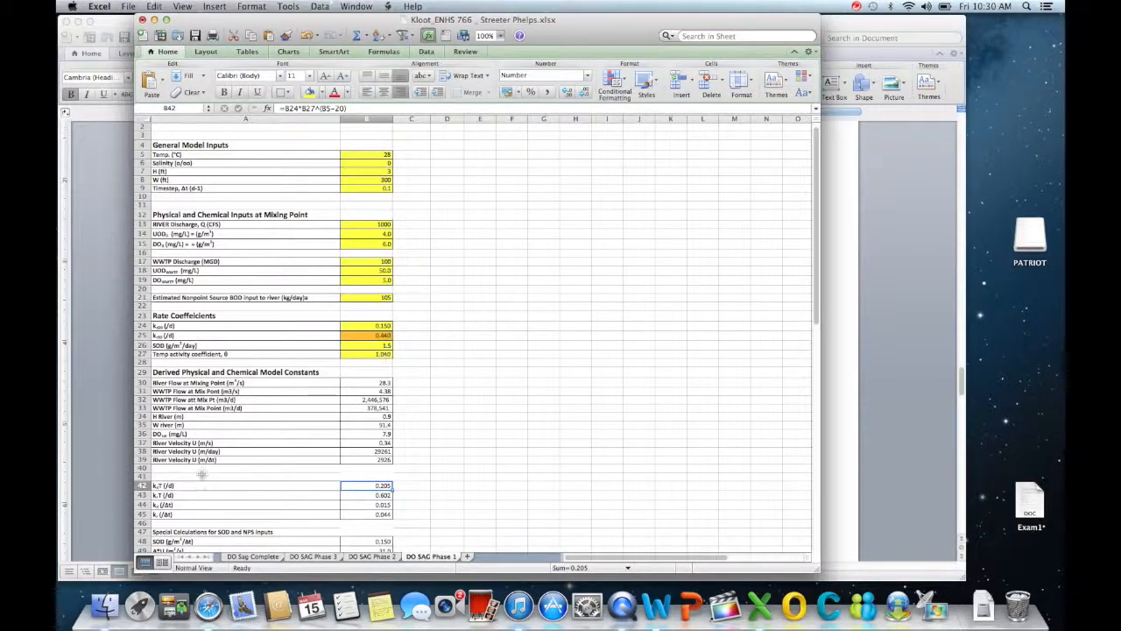
click(364, 495)
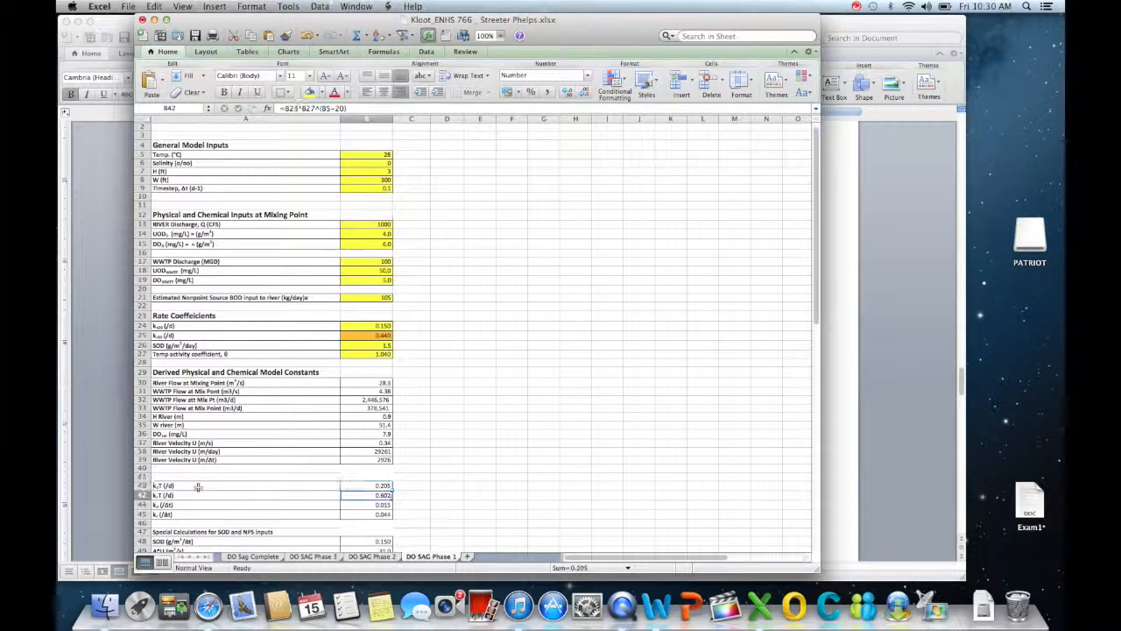
click(366, 485)
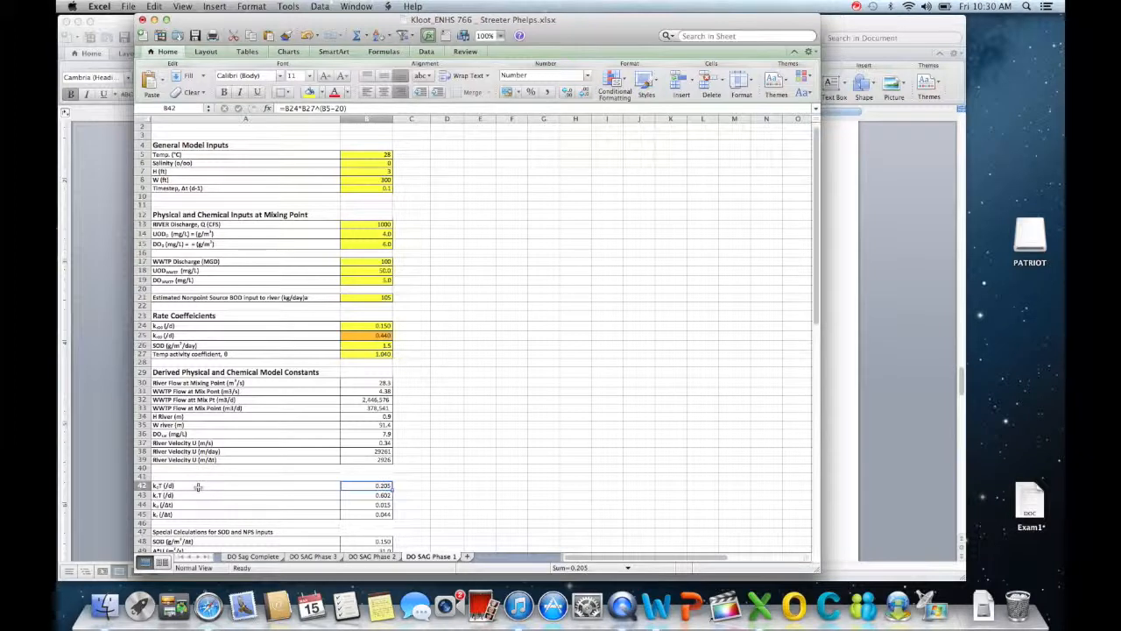
click(359, 495)
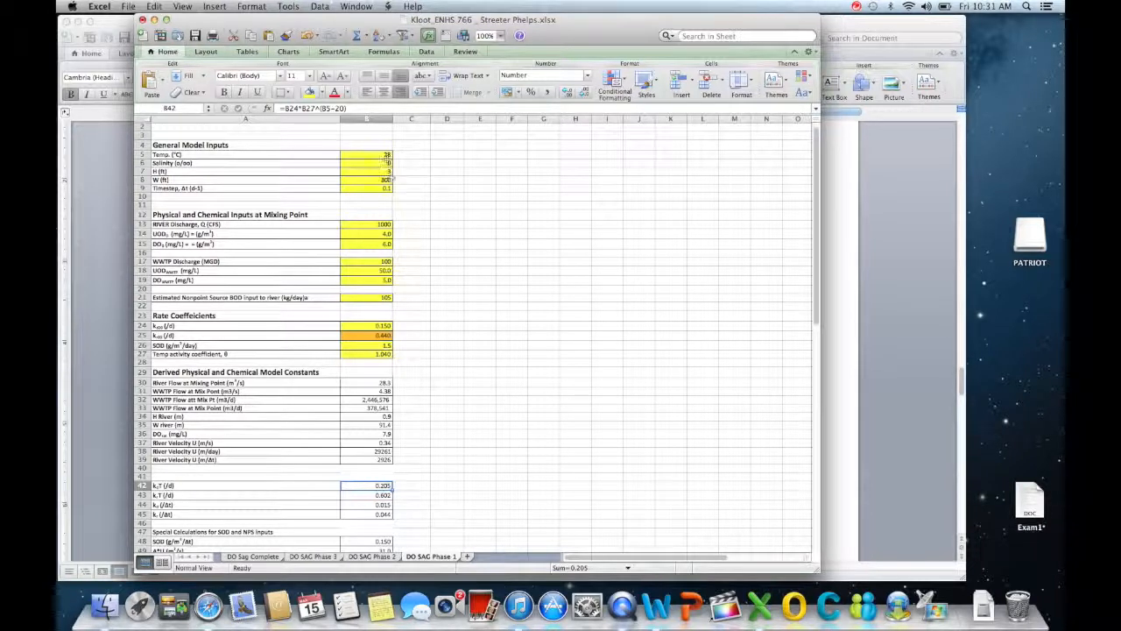
Set the water temperature in B5 to 35 so rates become 0.270 and 0.793
click(366, 155)
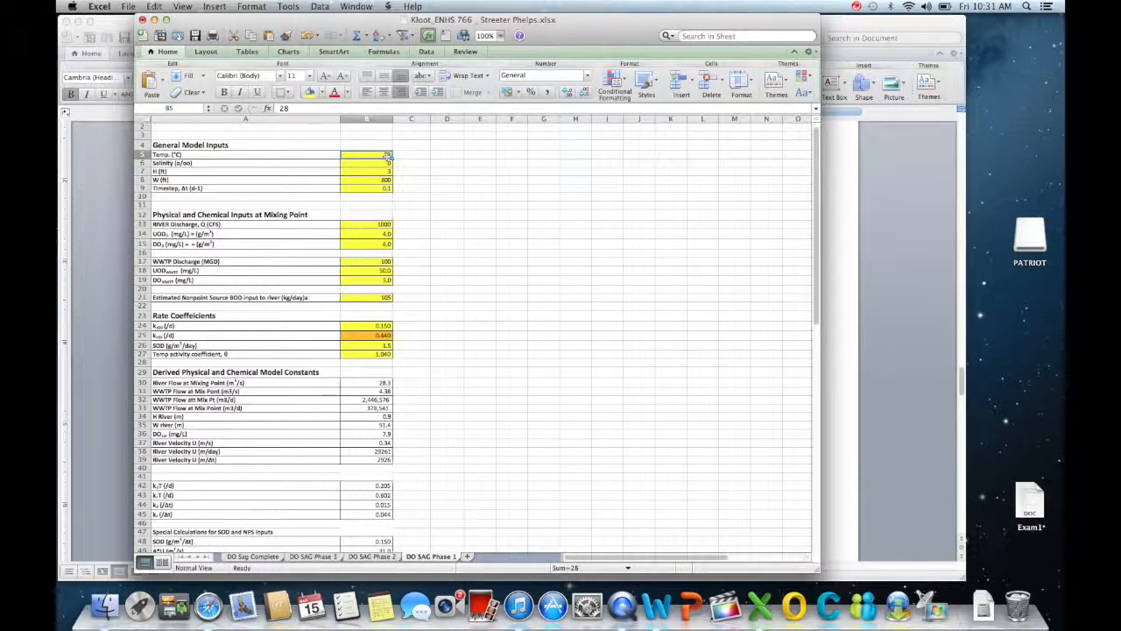
text(3)
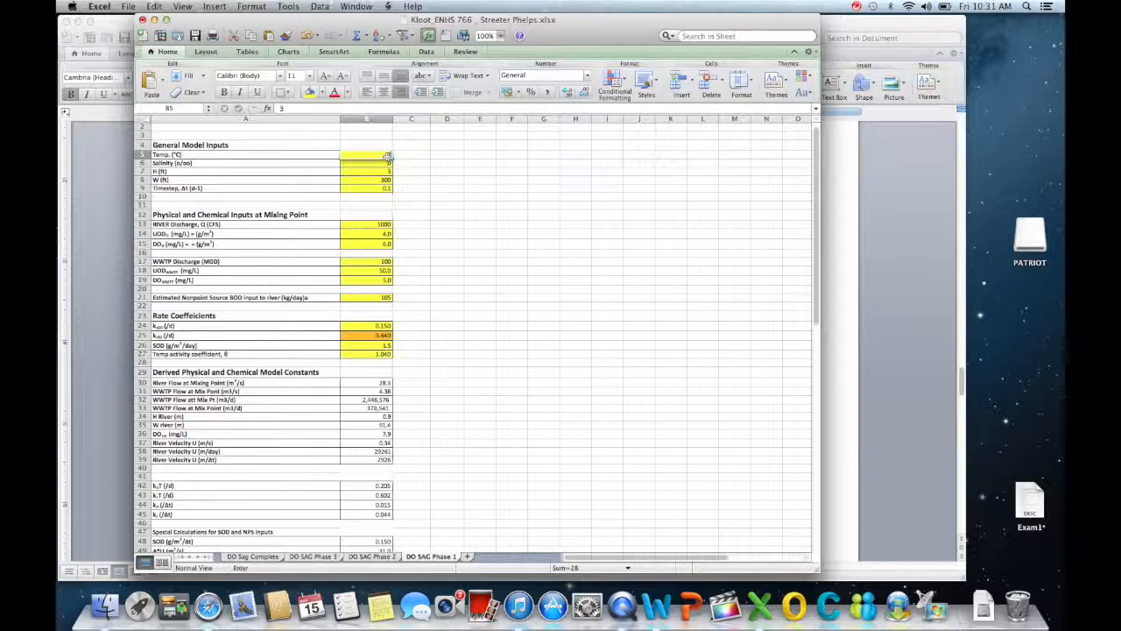
text(5)
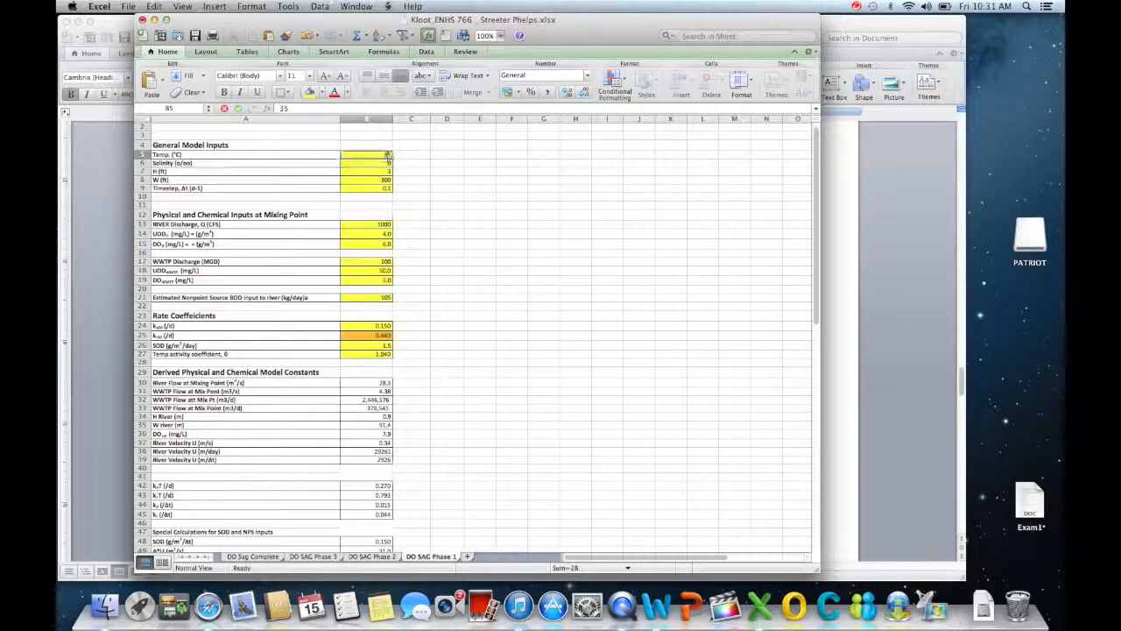
click(366, 163)
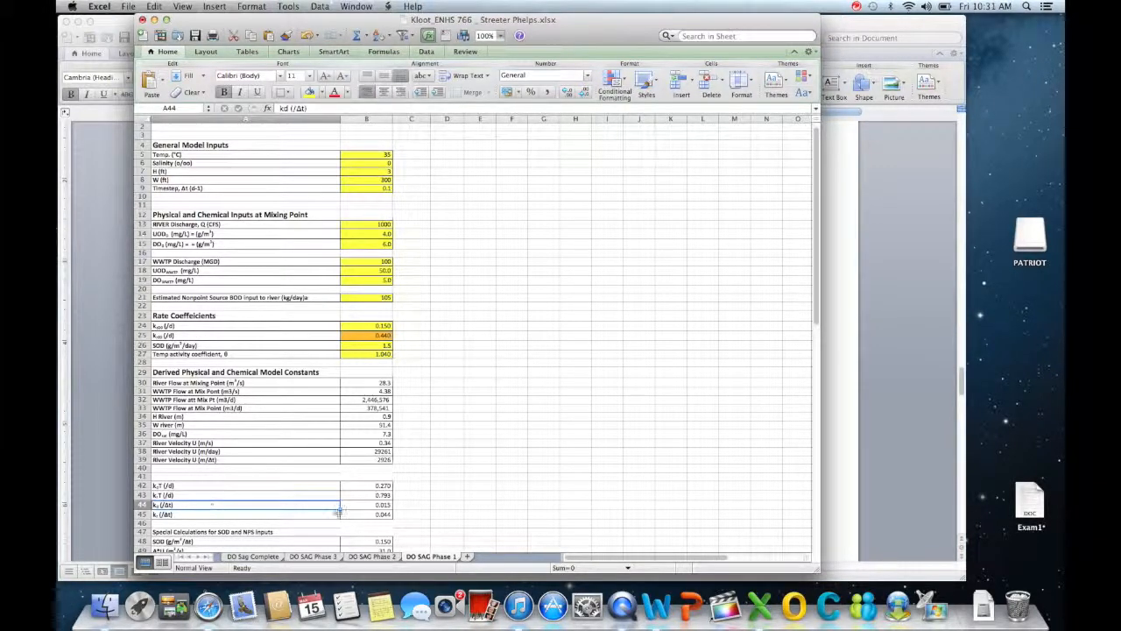
click(366, 503)
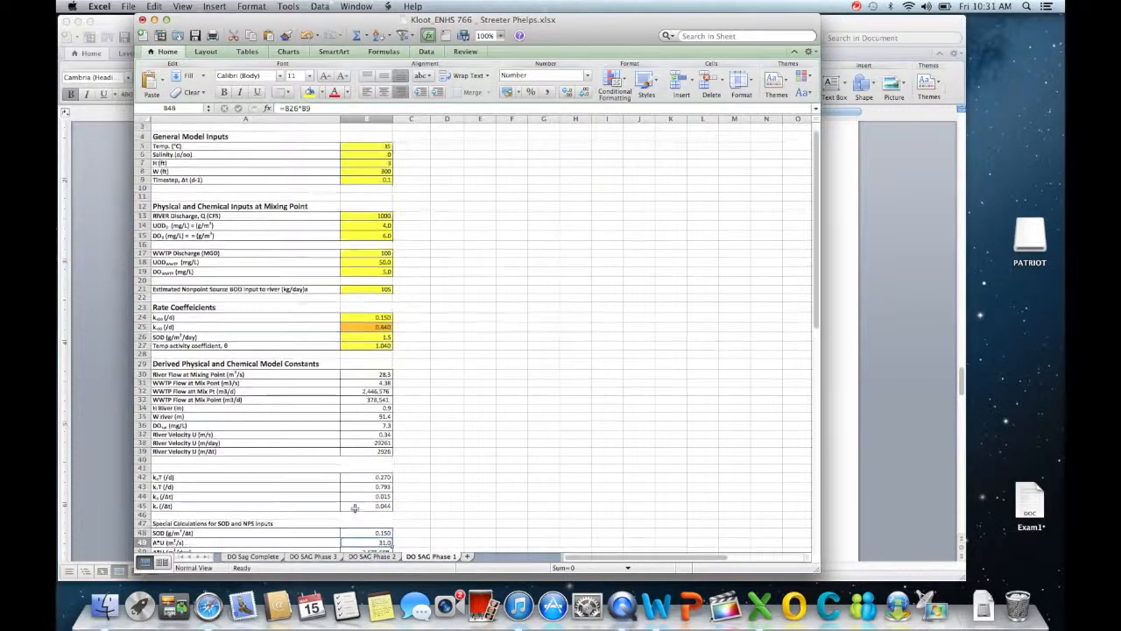
scroll(down, 3)
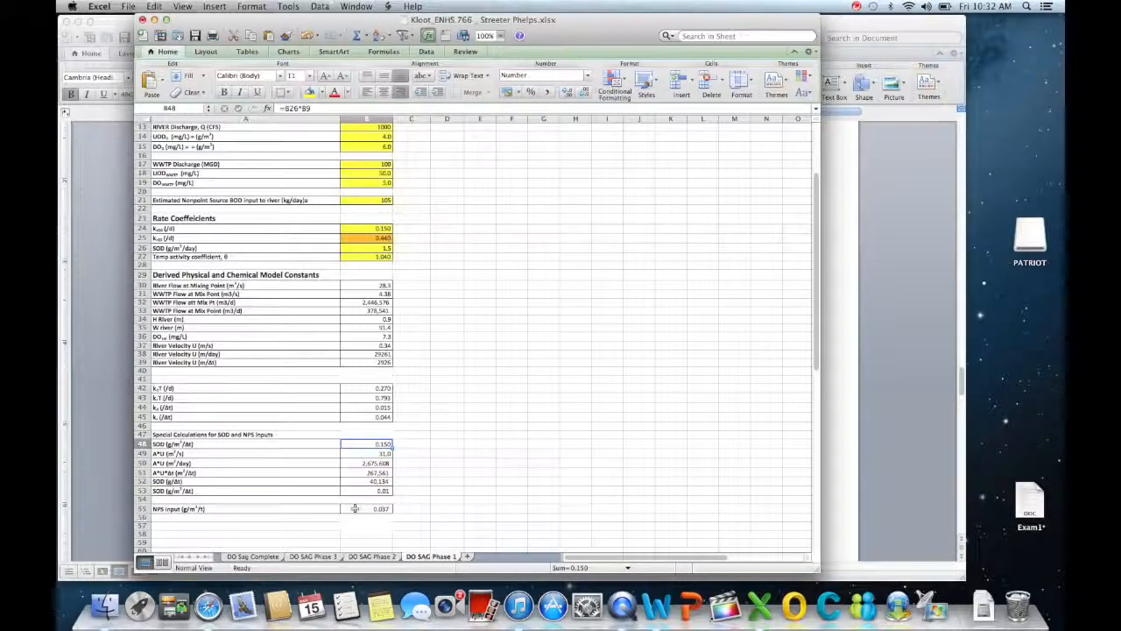
mouse_move(402, 332)
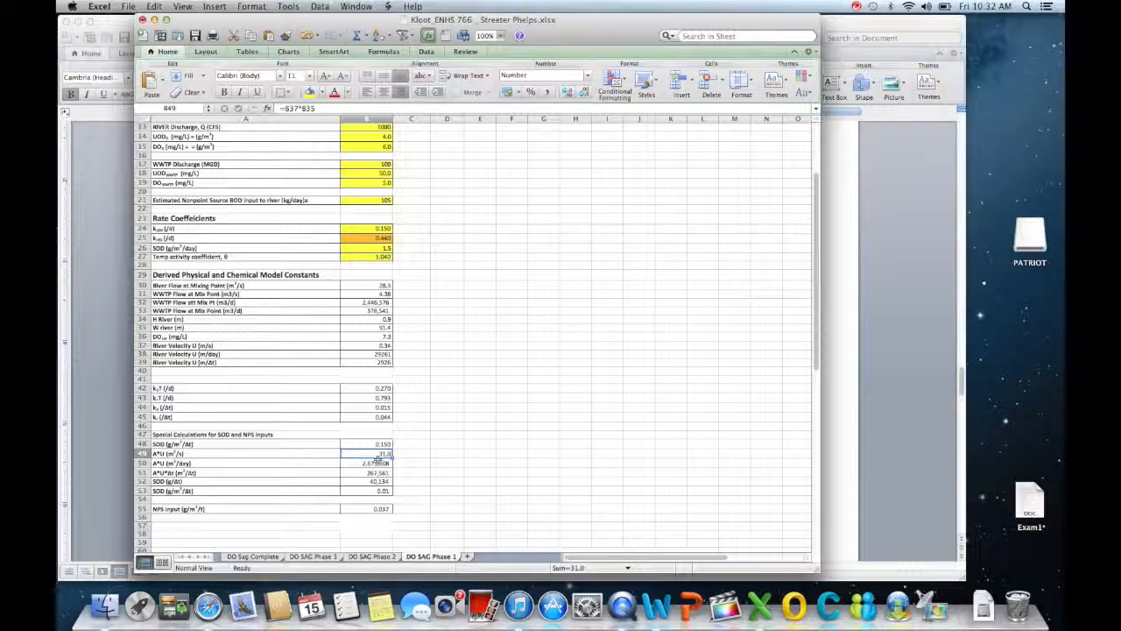
click(367, 463)
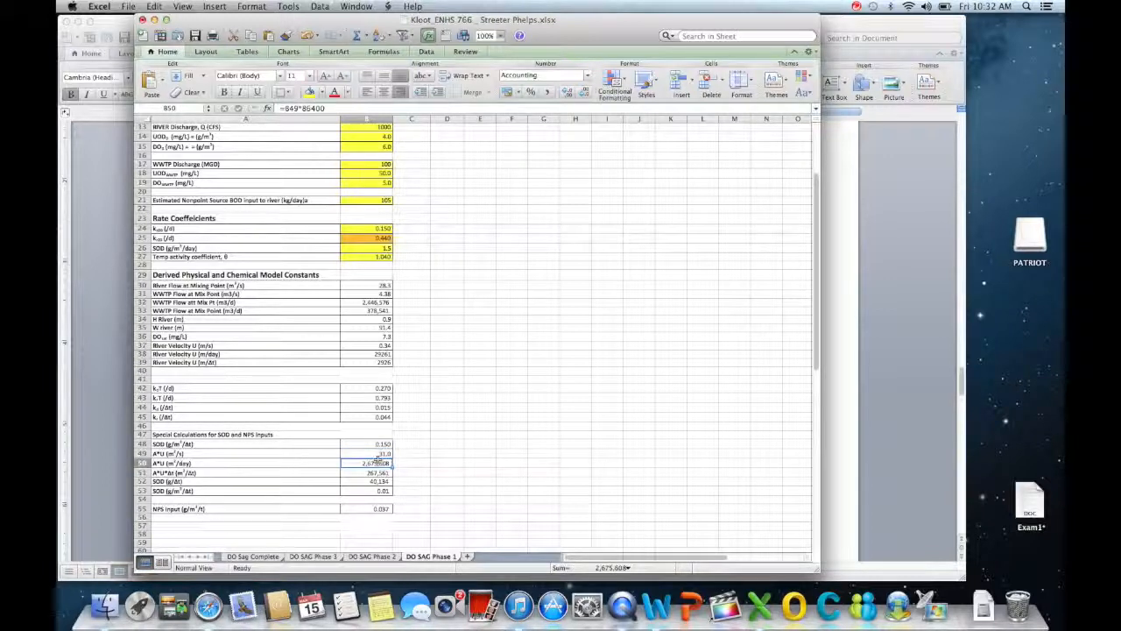
click(367, 472)
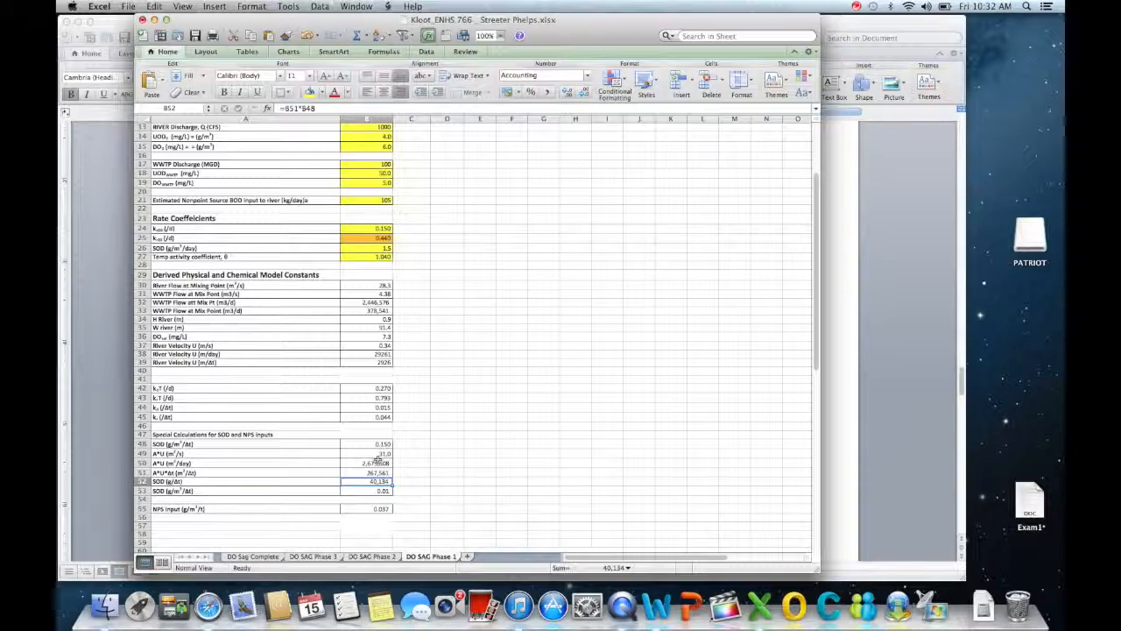
click(359, 491)
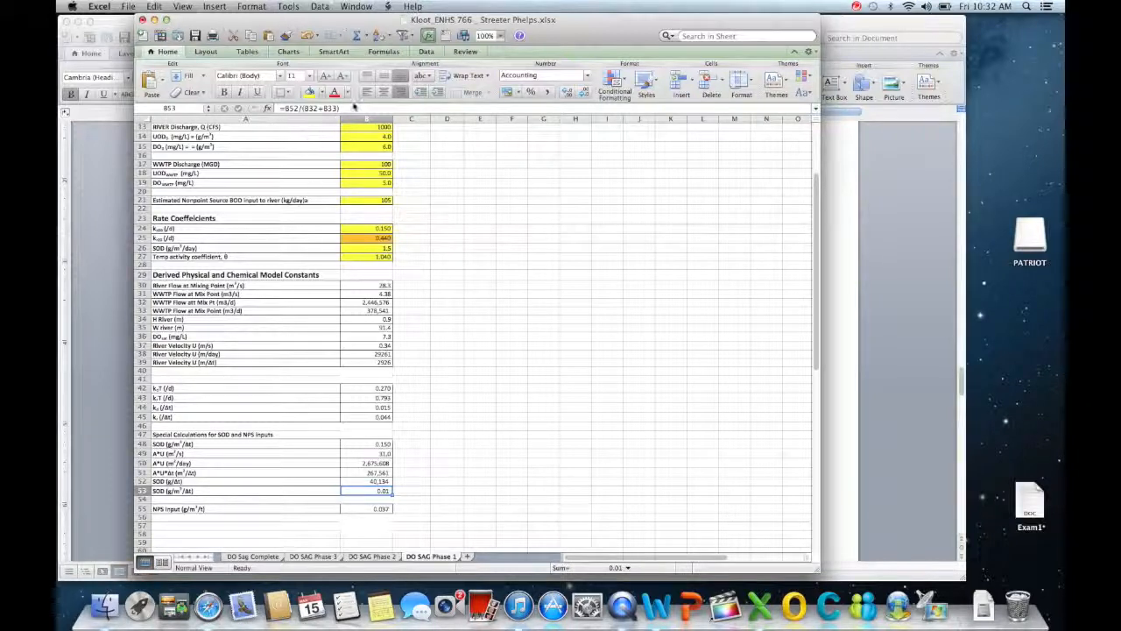
double_click(380, 491)
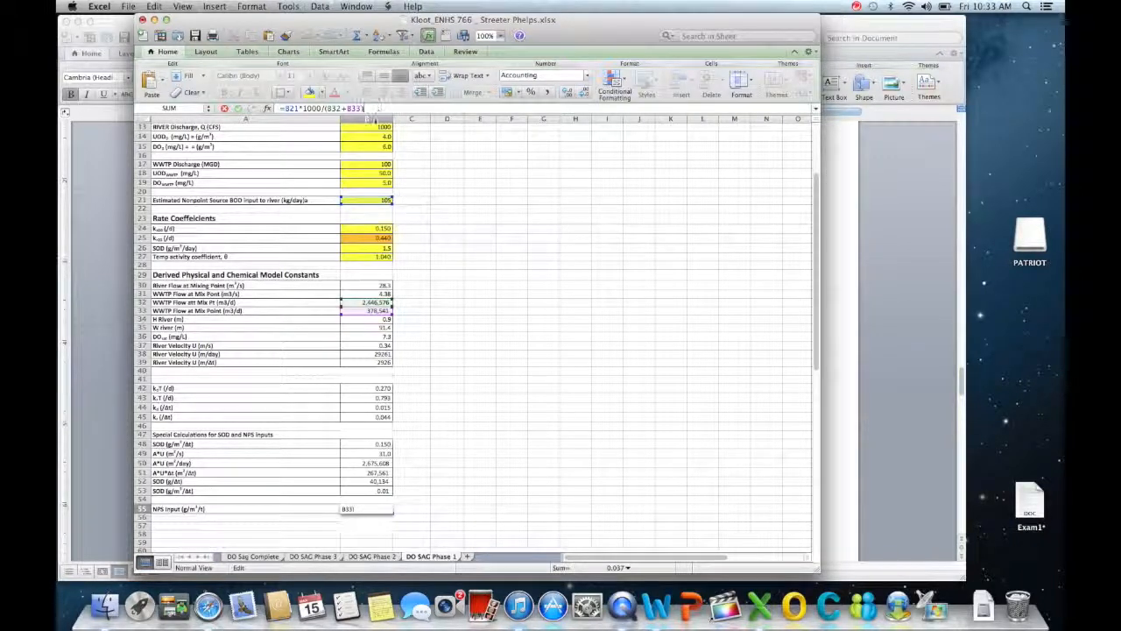
Trace the NPS formula =B21*1000/(B32+B33) to its load and both combined flows
click(365, 199)
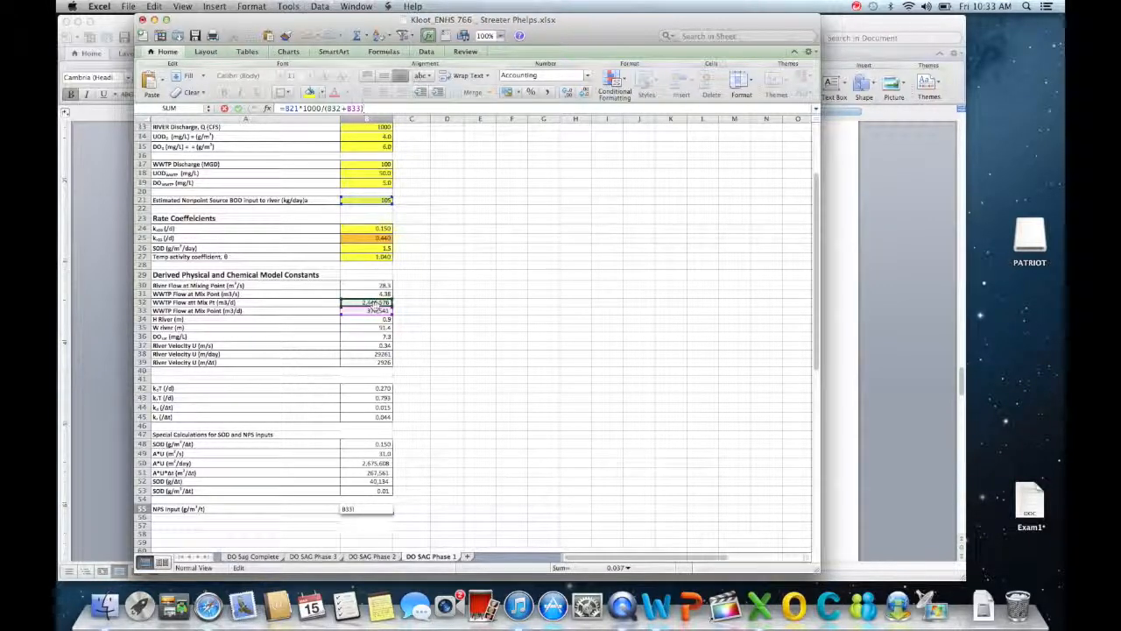
click(368, 310)
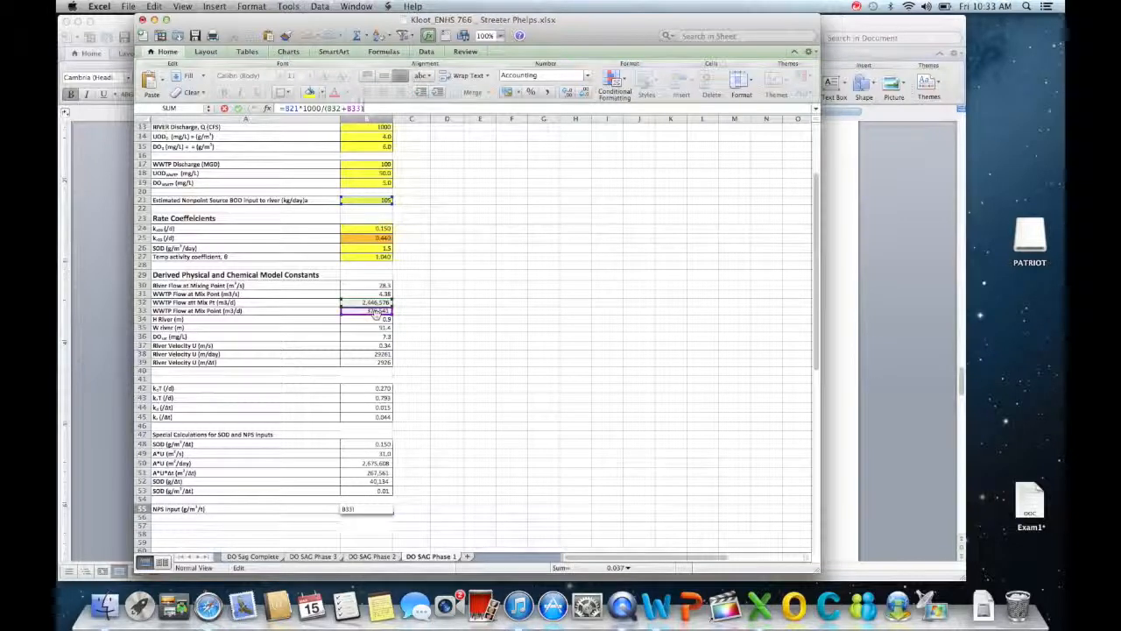